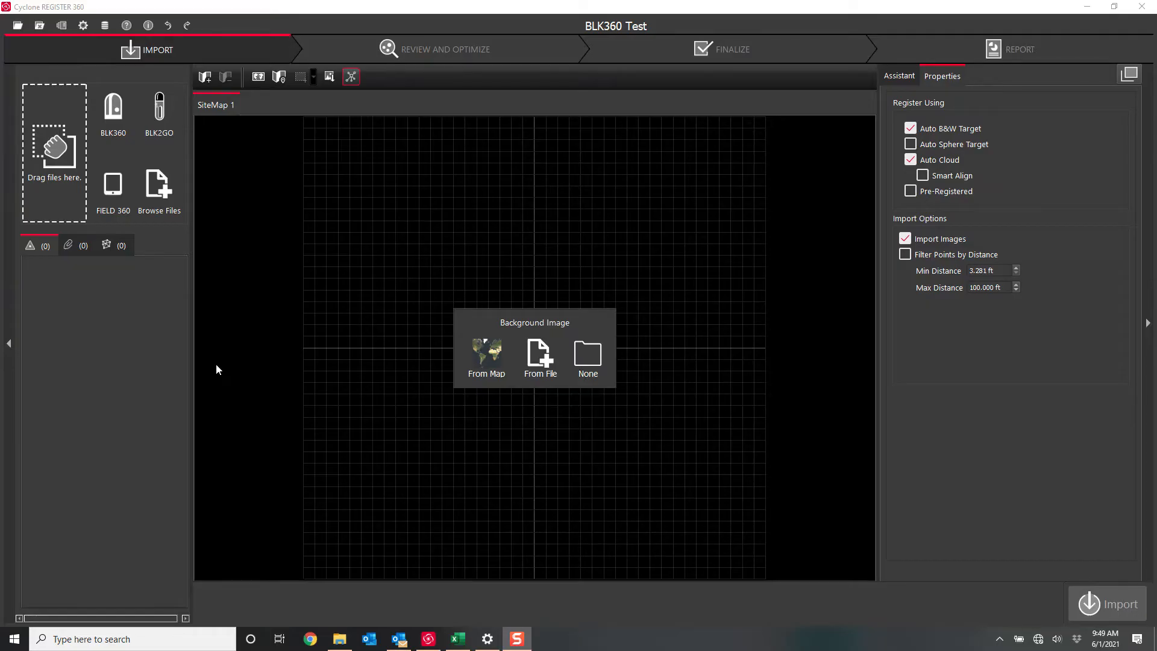
mouse_move(134, 277)
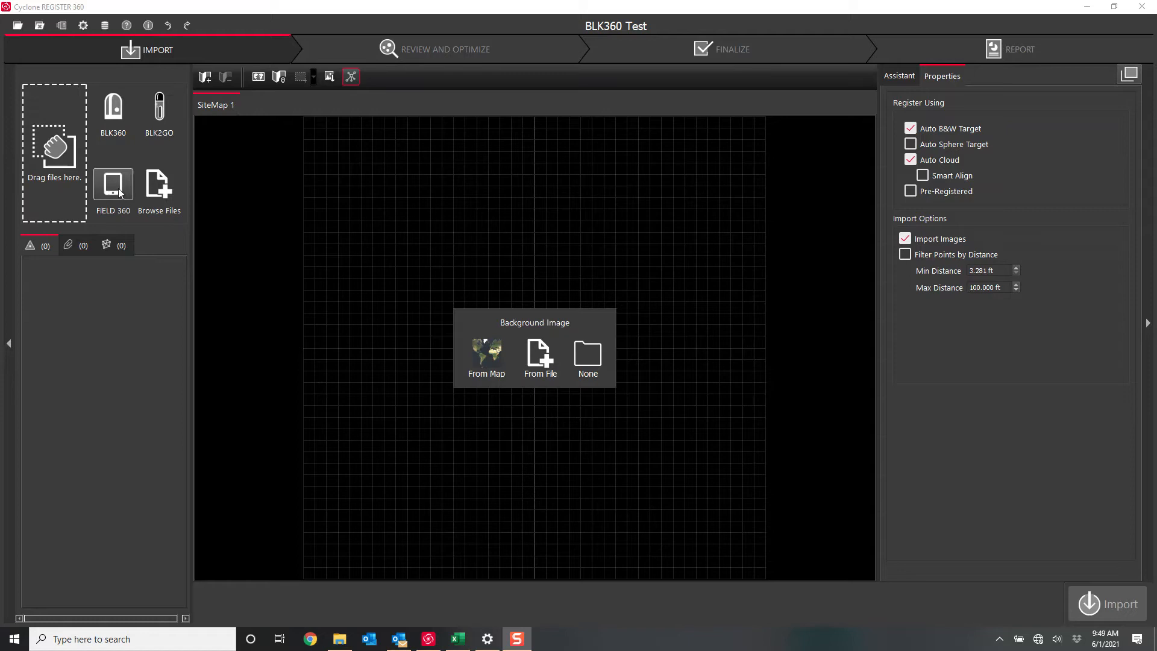
- Set the FIELD360 tablet IP to 169.254.93.53 and confirm the connection test succeeds
click(113, 185)
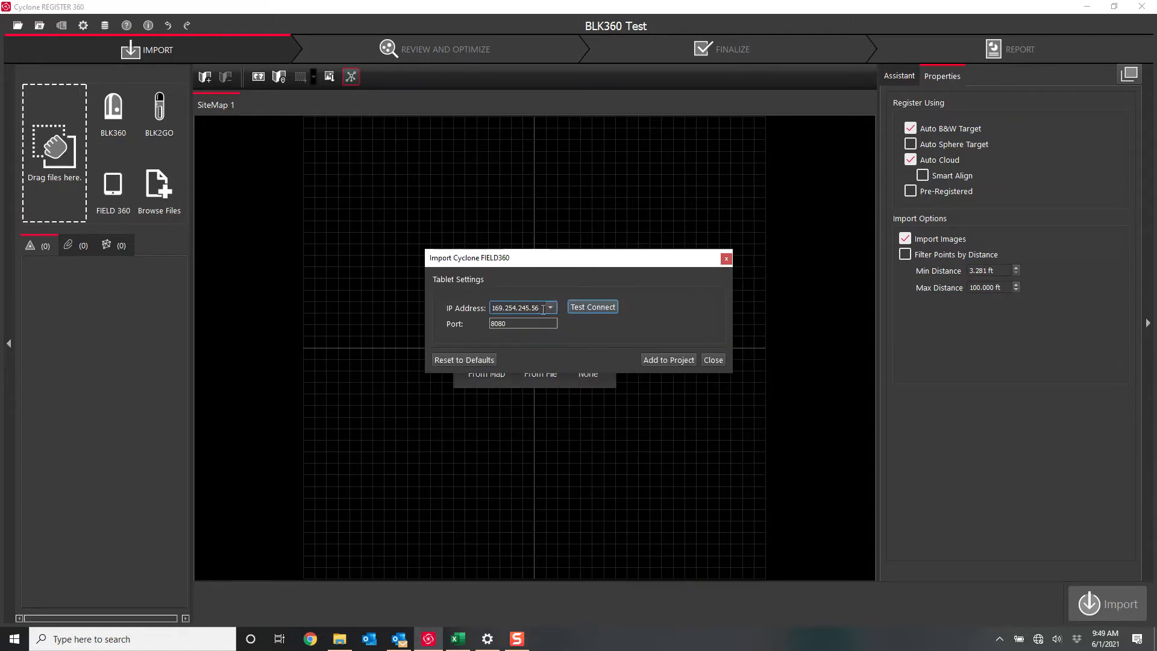
triple_click(514, 307)
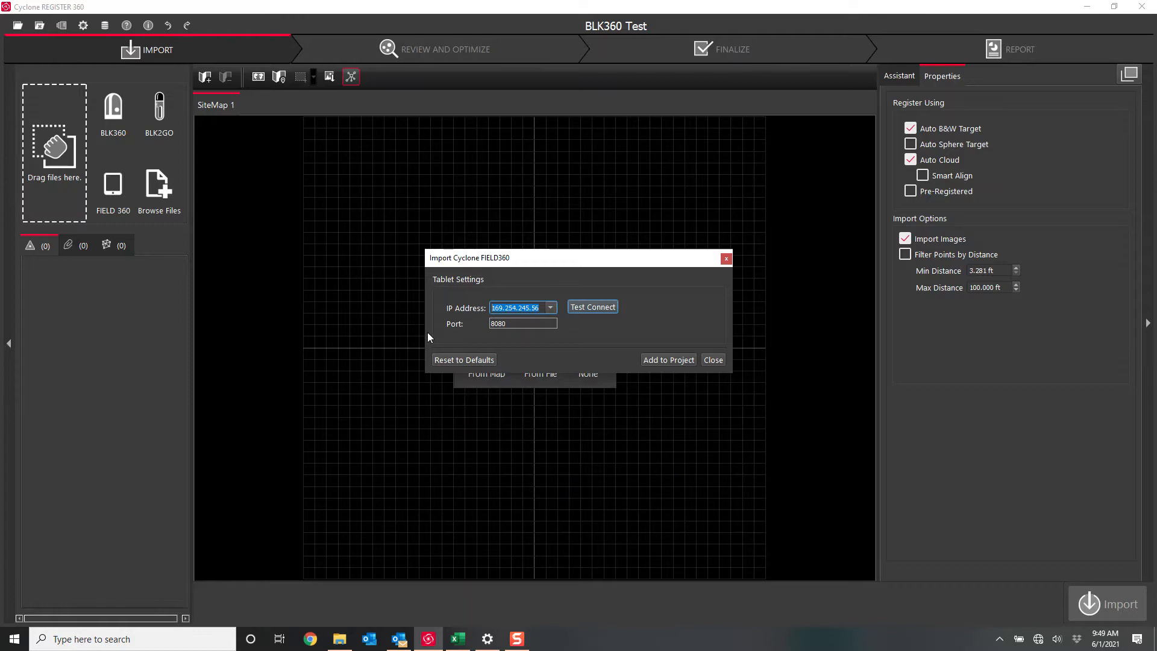
click(463, 359)
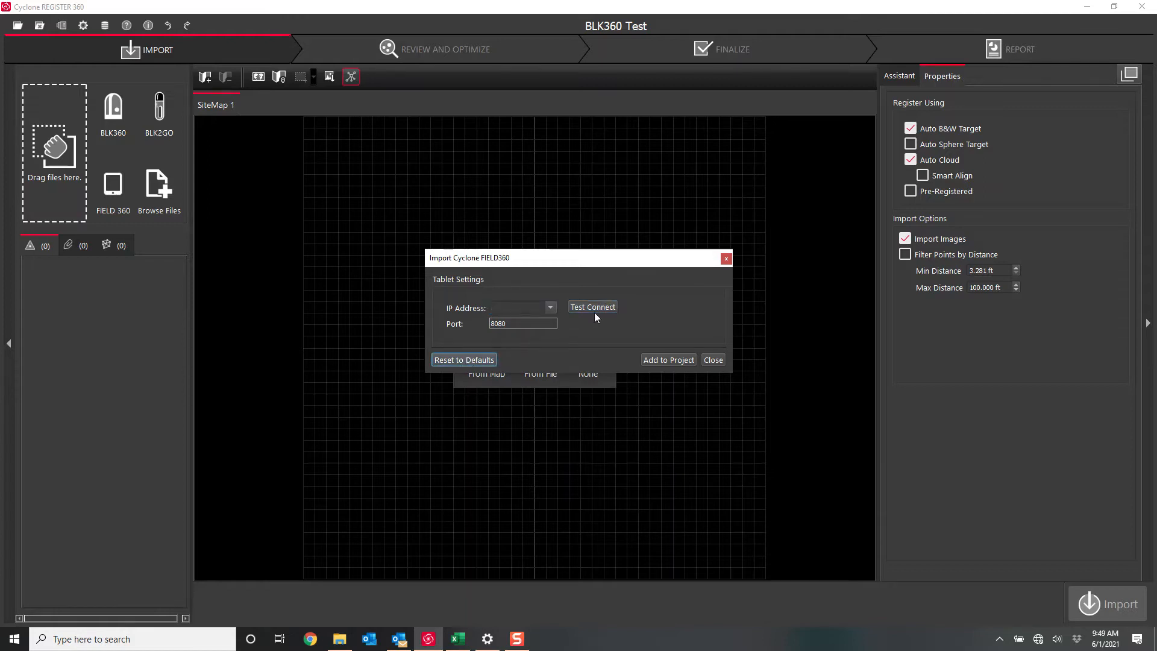
click(516, 308)
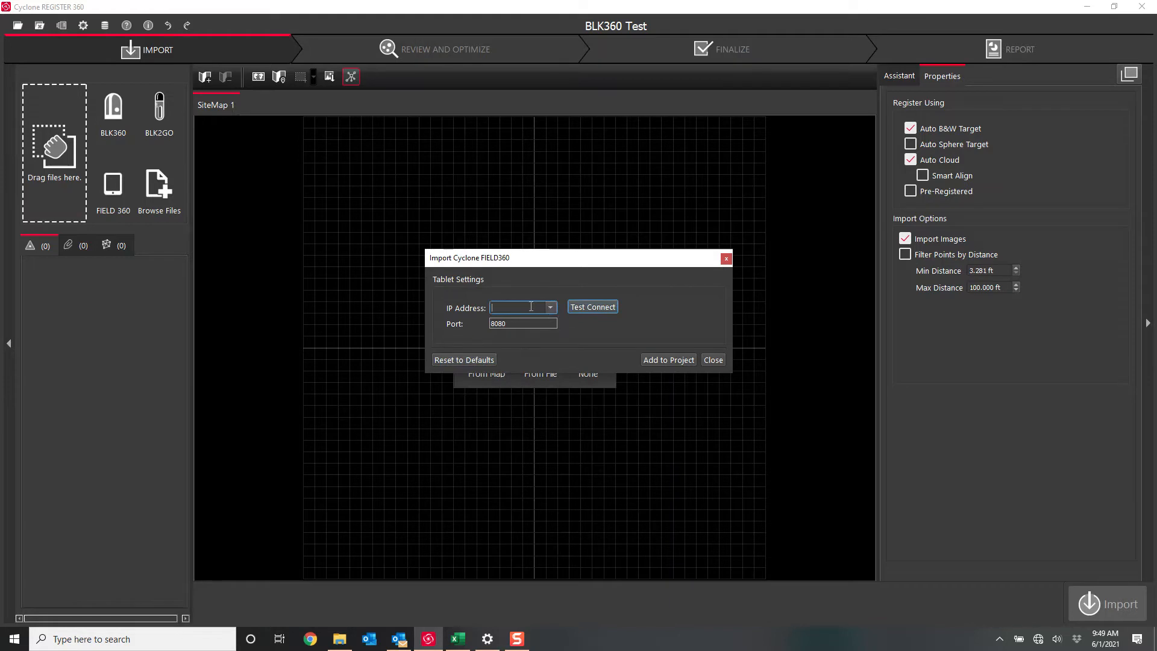
text(1)
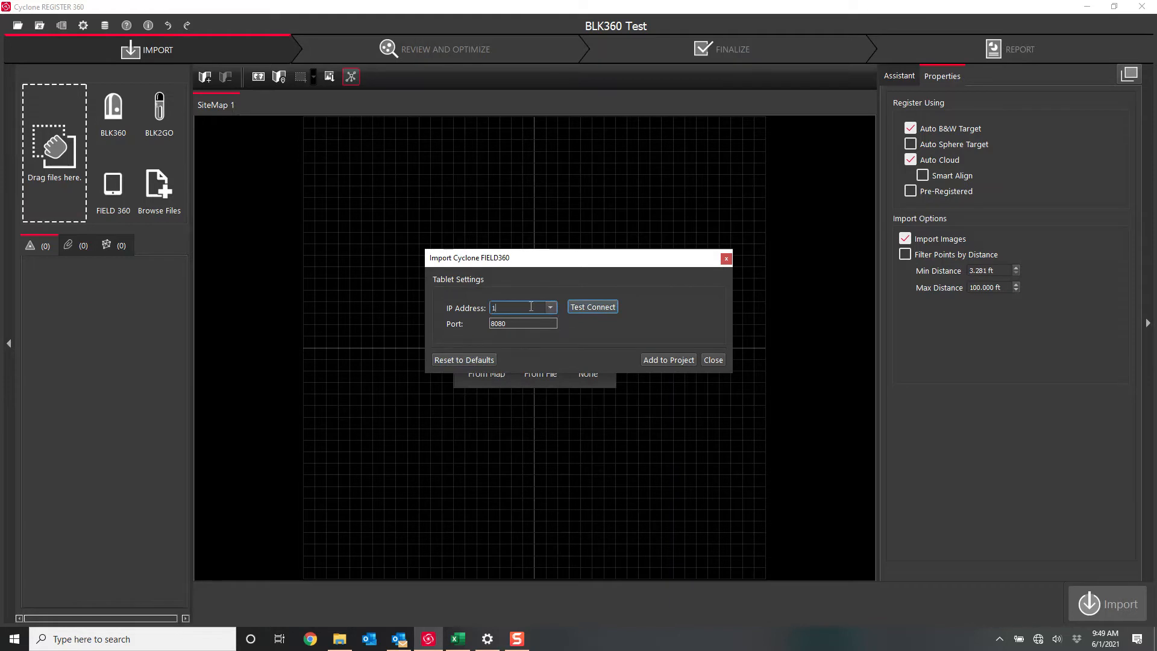
text(69.254)
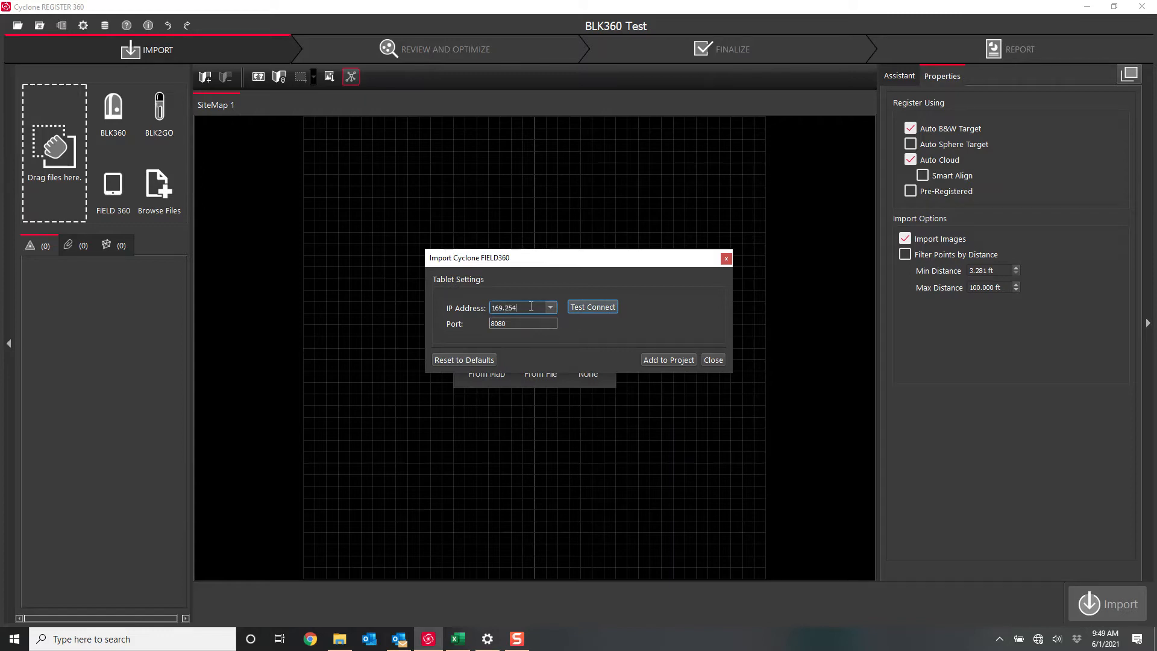
text(.93.53)
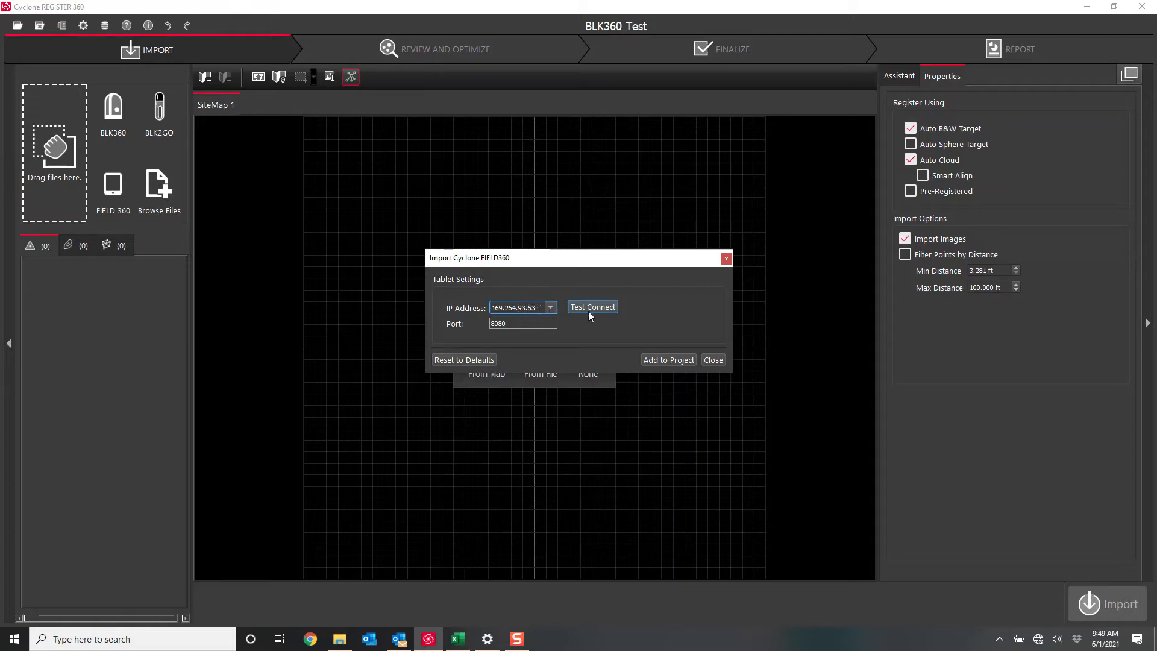
click(592, 306)
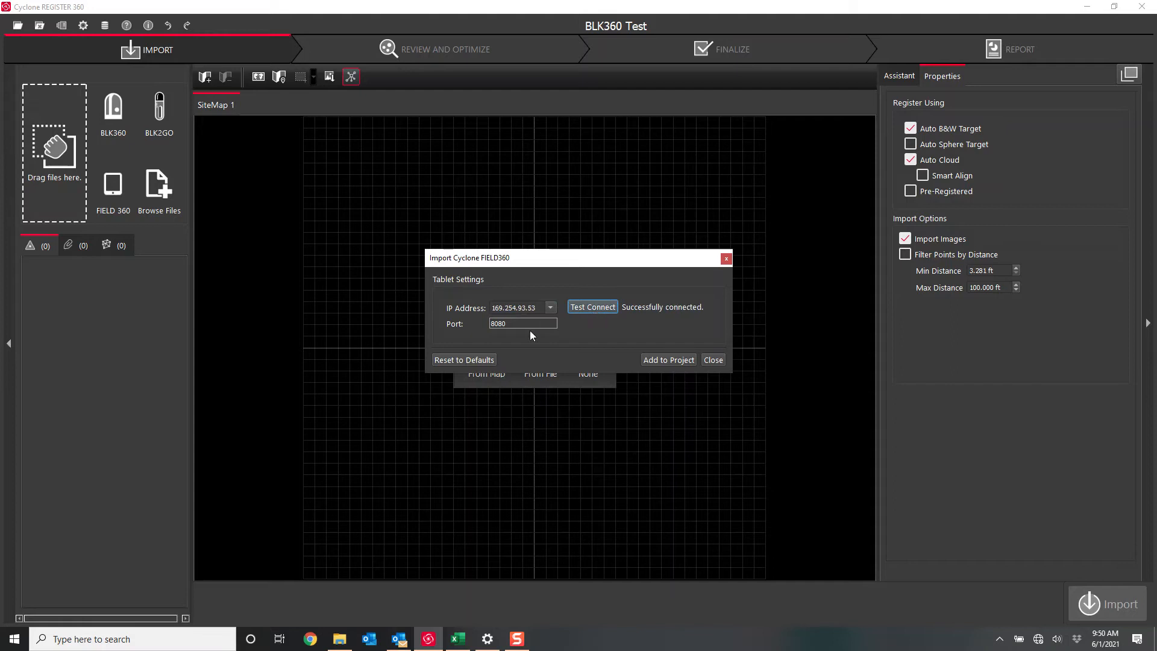
- Add the four Test 1-2 setups to the project and turn off Auto B&W Target
click(667, 361)
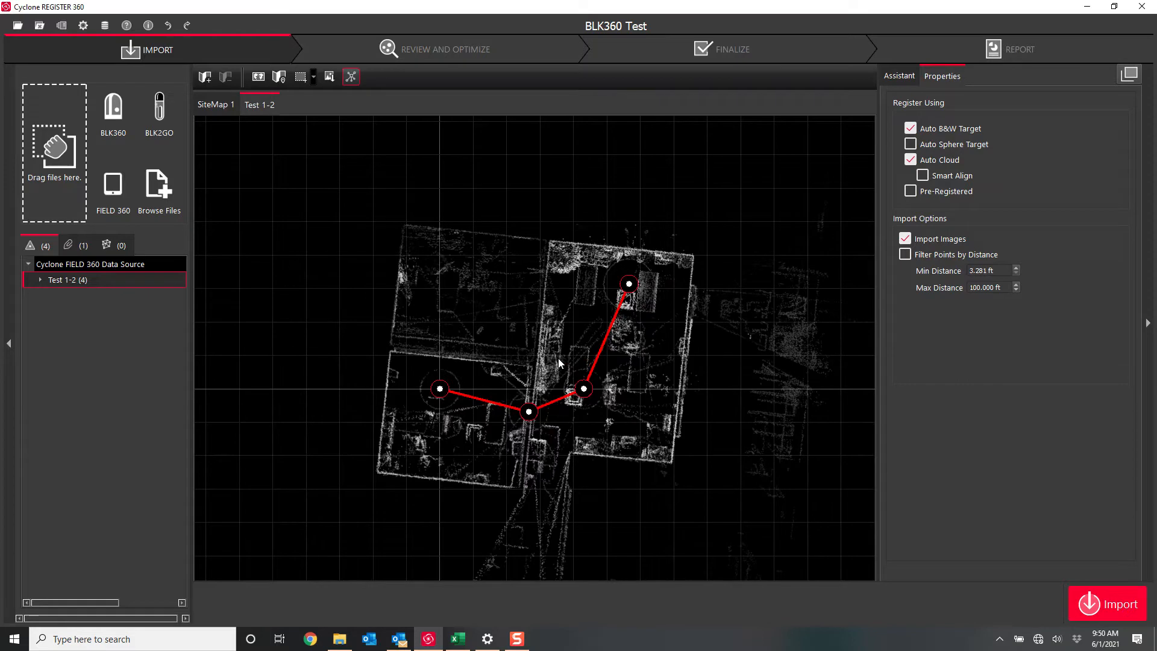
mouse_move(891, 151)
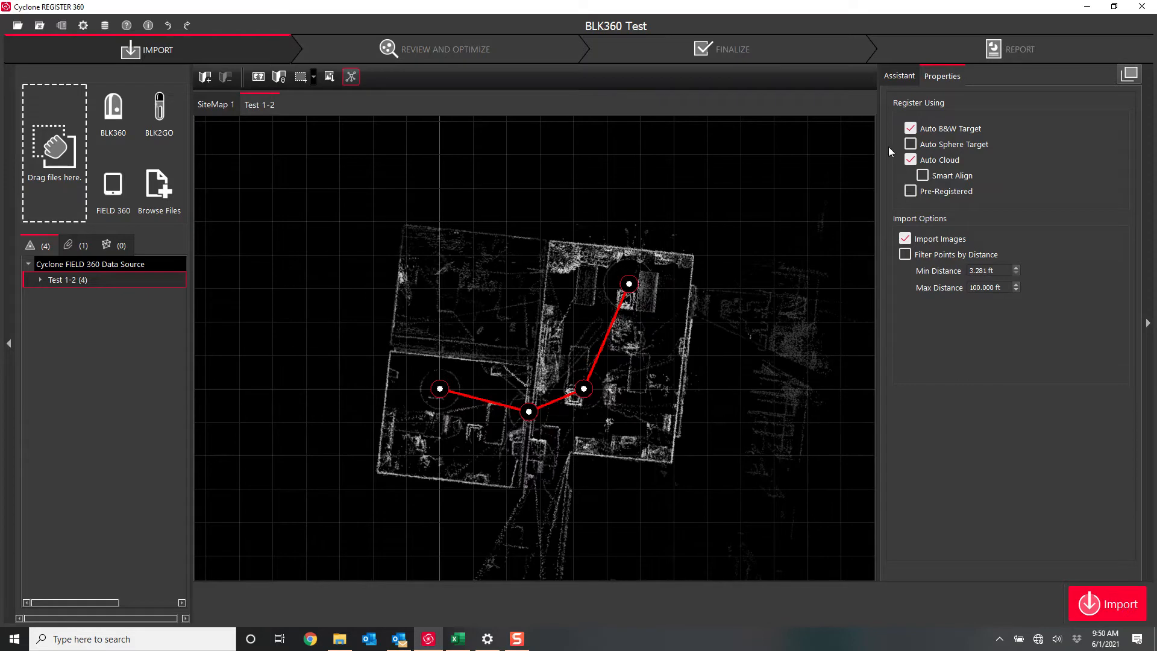
click(909, 128)
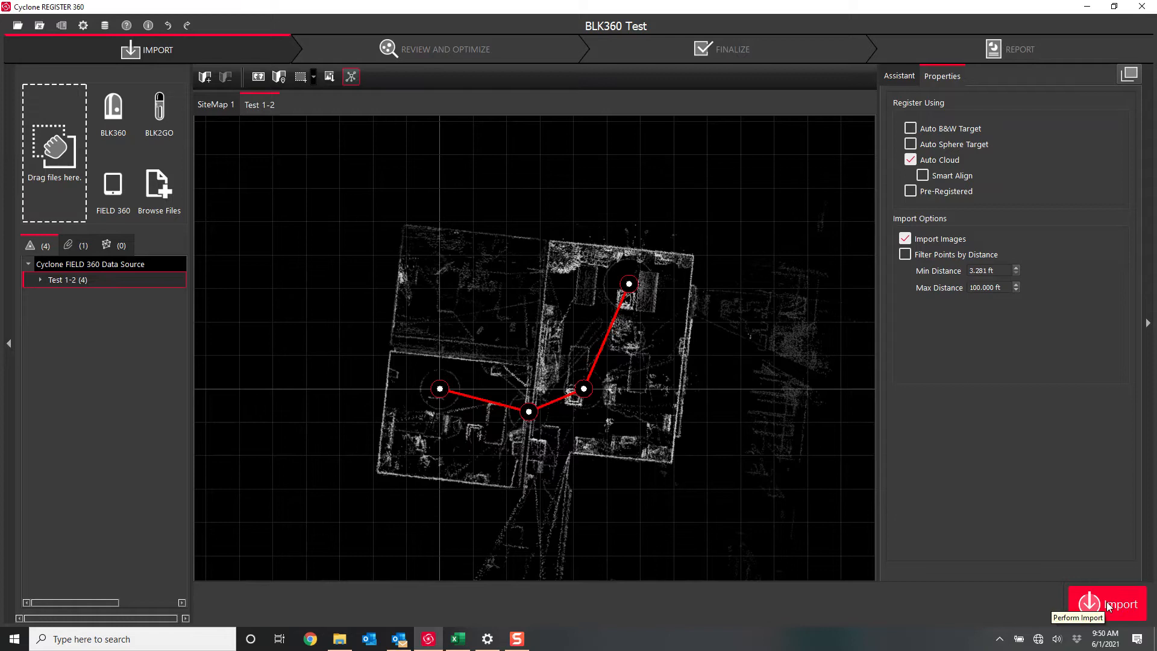
mouse_move(418, 420)
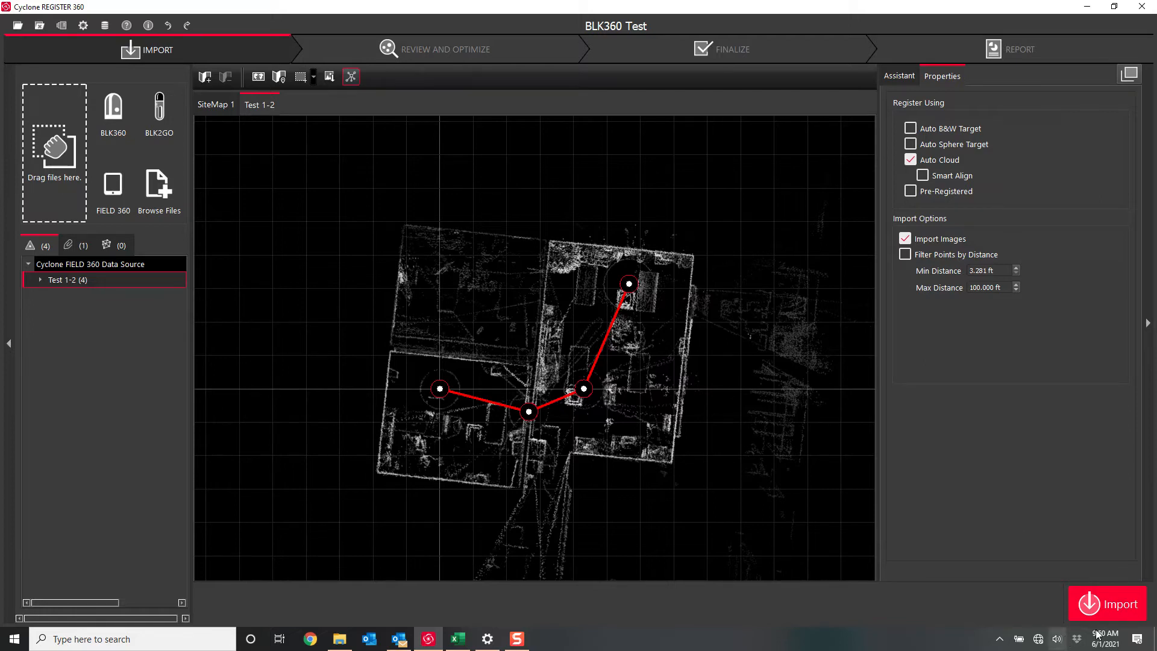
mouse_move(1105, 637)
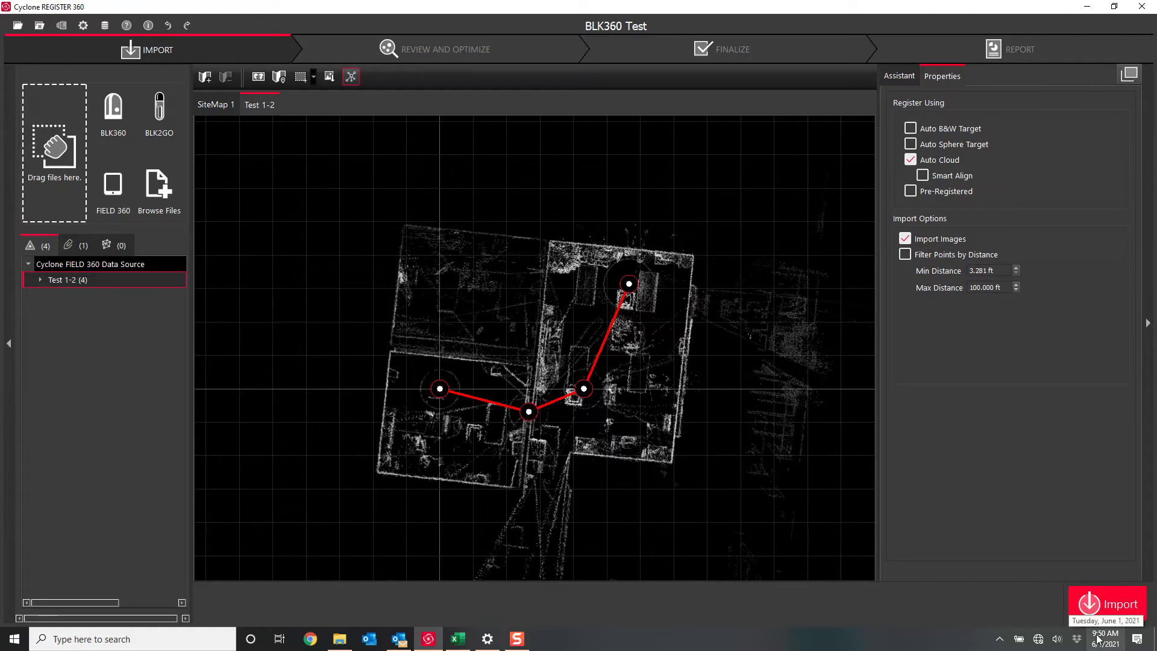
- Run the import, creating Bundle 1 with three links and 0.008 ft bundle error
click(1111, 605)
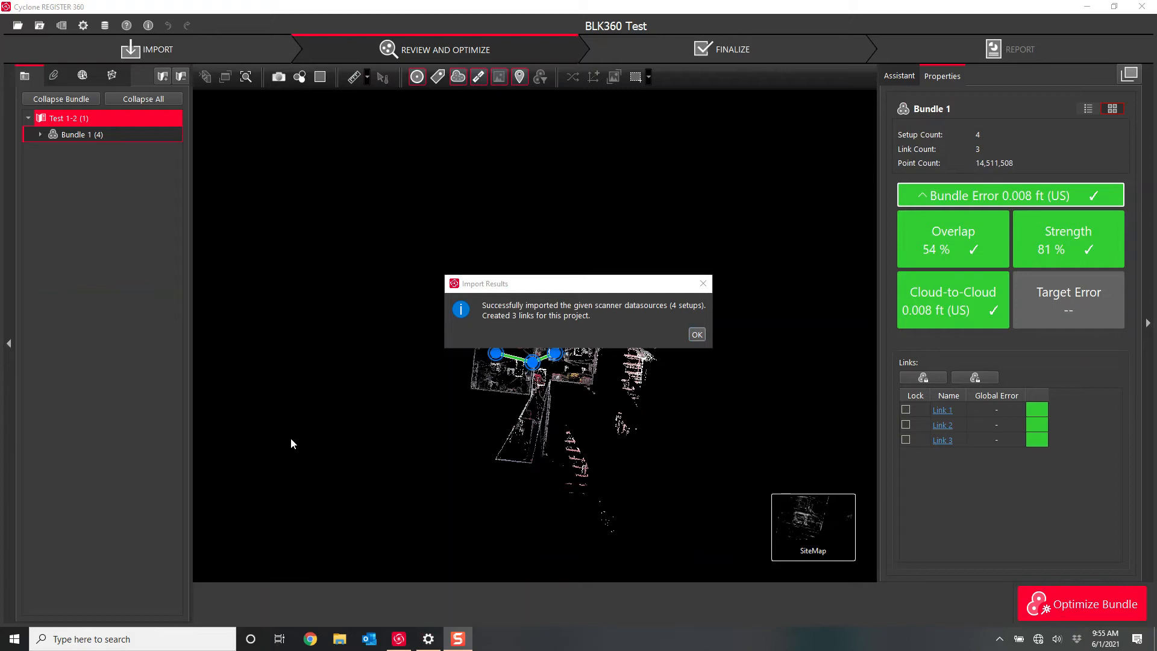
mouse_move(529, 325)
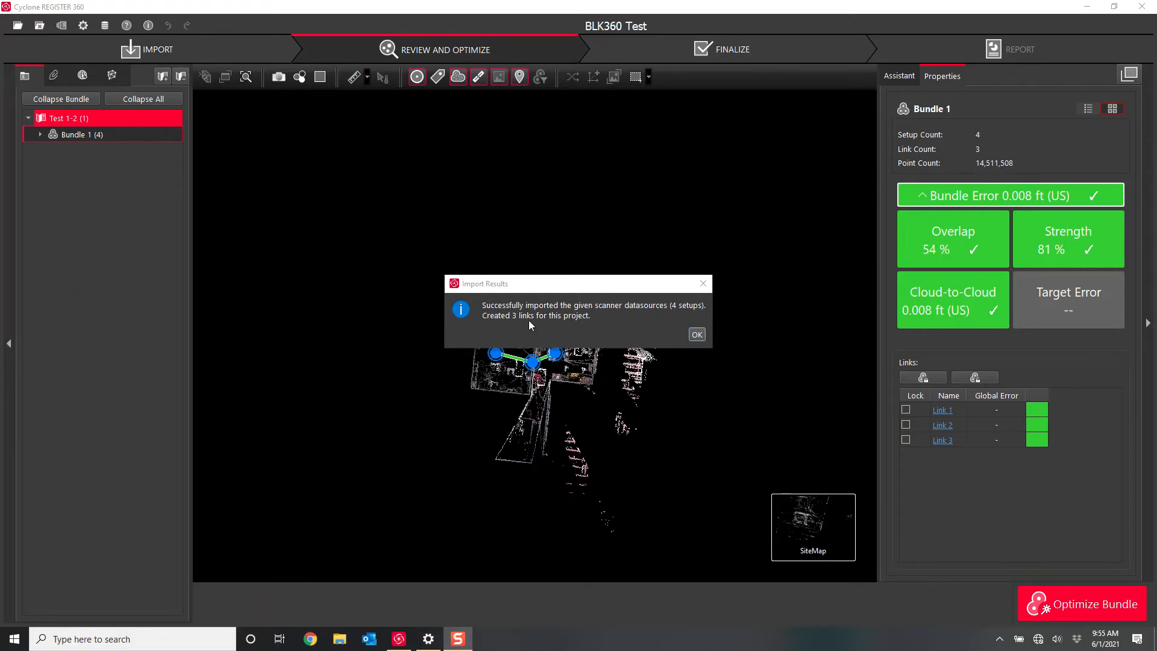
mouse_move(505, 332)
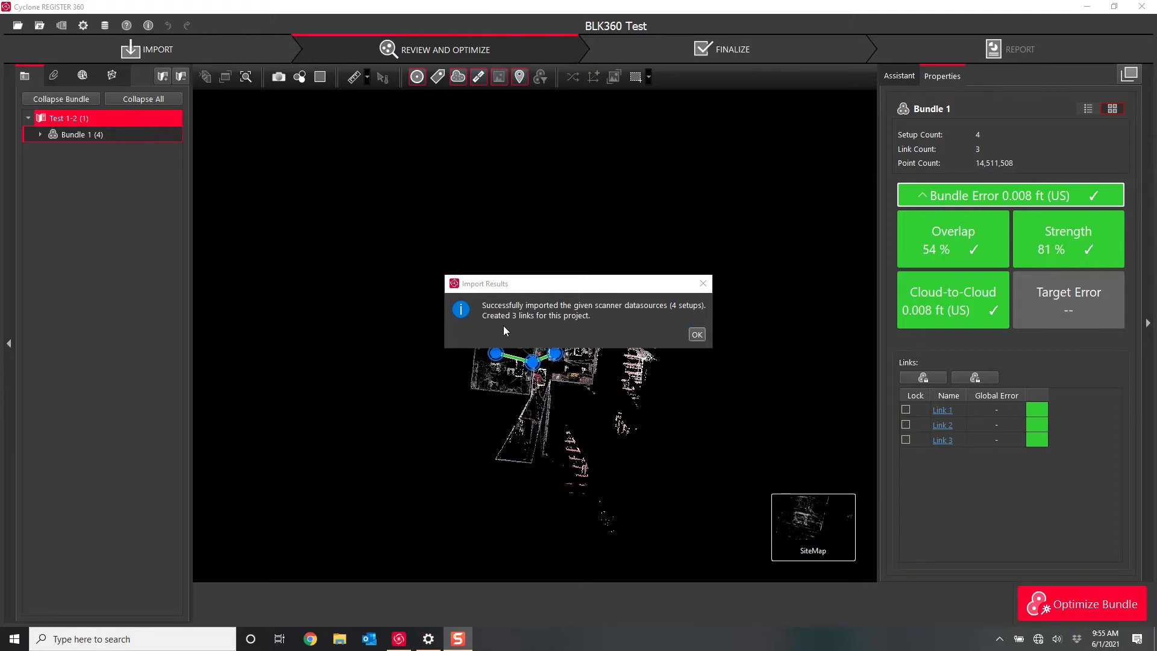
mouse_move(752, 433)
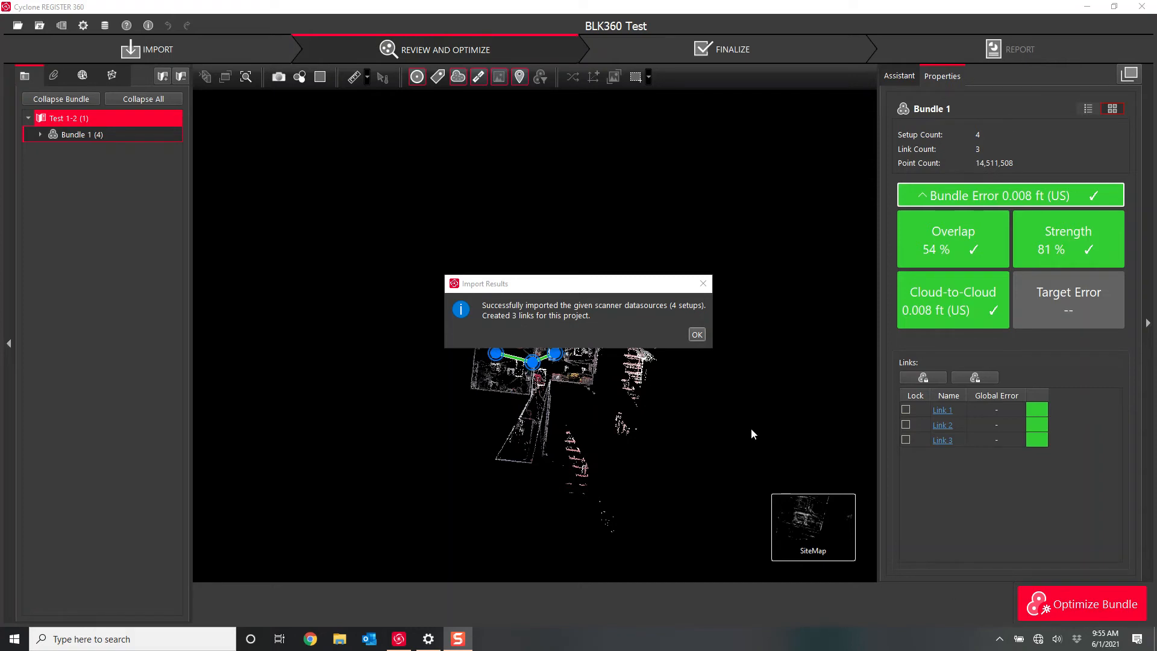
mouse_move(1103, 643)
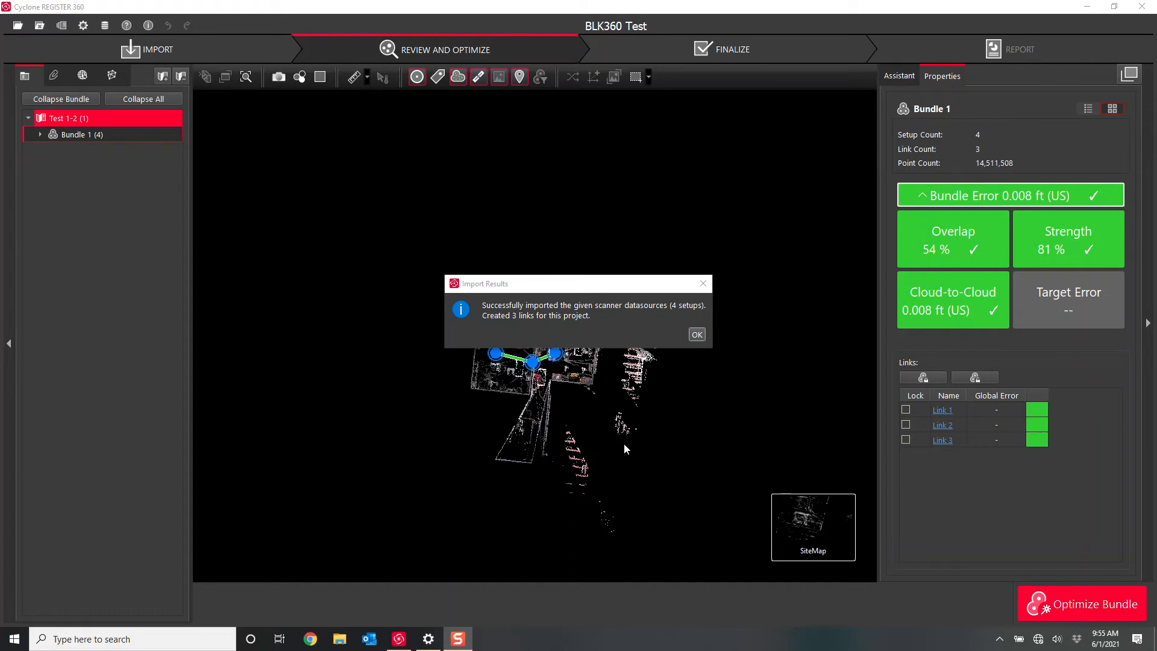
mouse_move(682, 533)
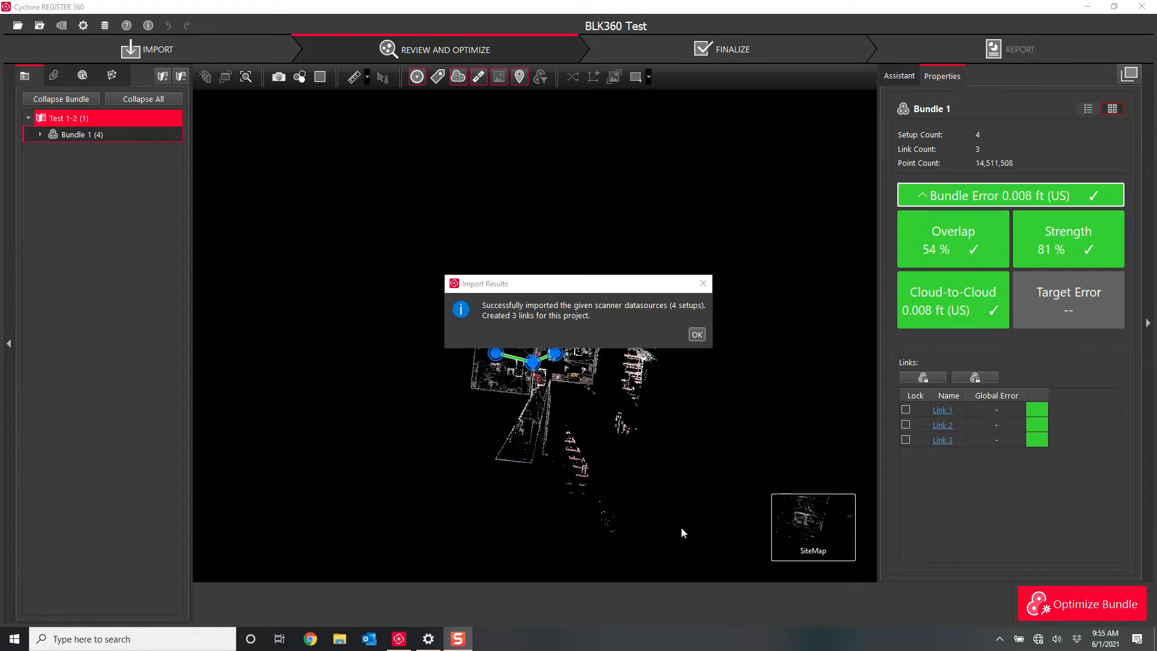
- Dismiss the Import Results message and open the Test 1-3 setup's panoramic view
click(694, 333)
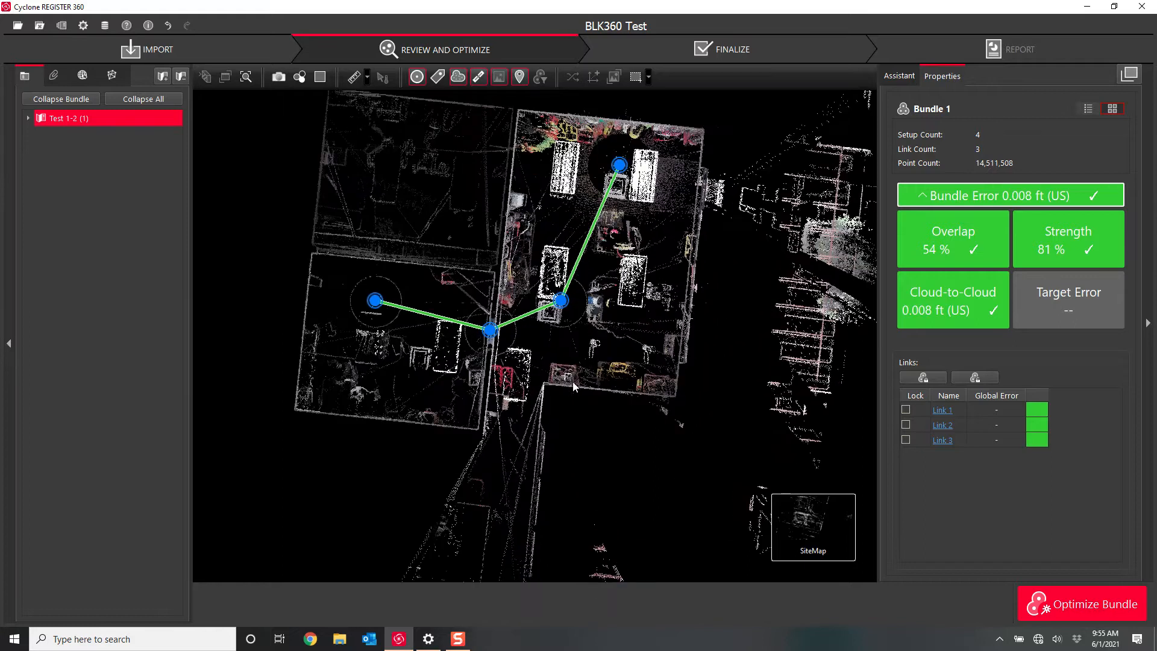
mouse_move(365, 312)
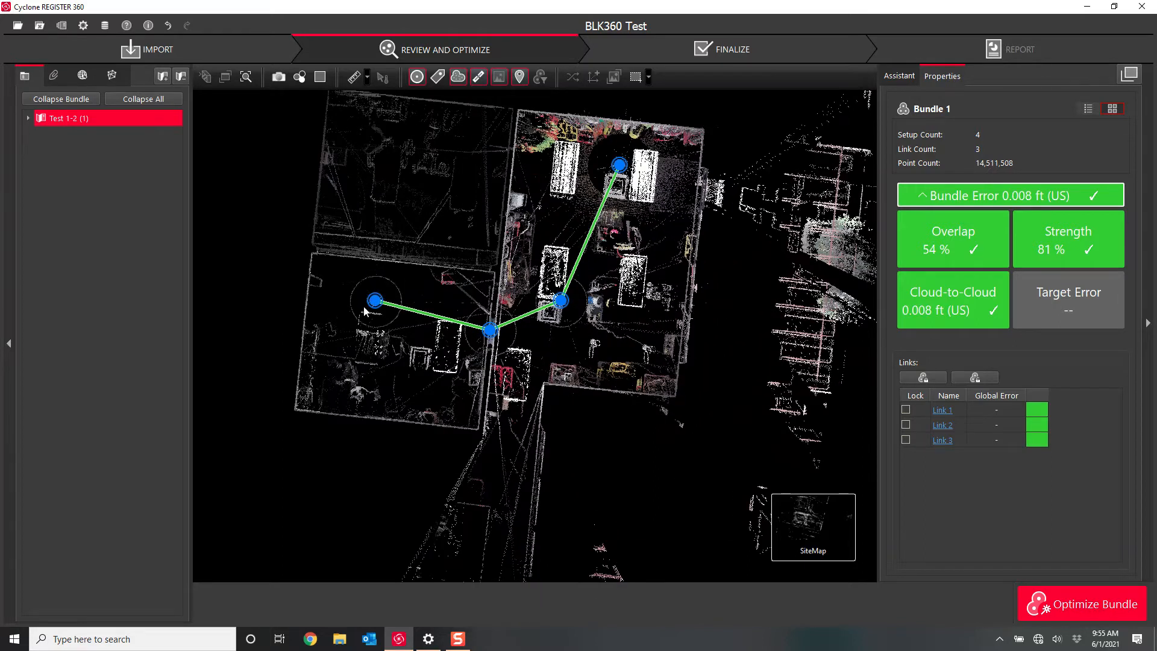
click(489, 330)
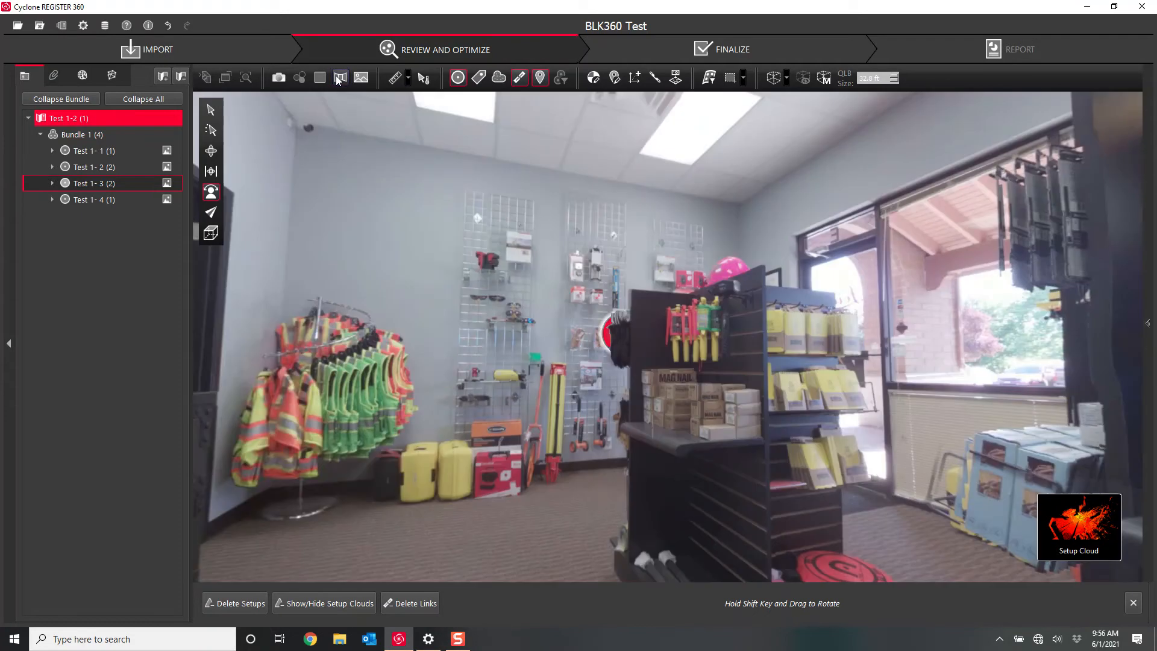
- Show the panorama as HDR with auto brightness off and brightness raised manually
click(340, 78)
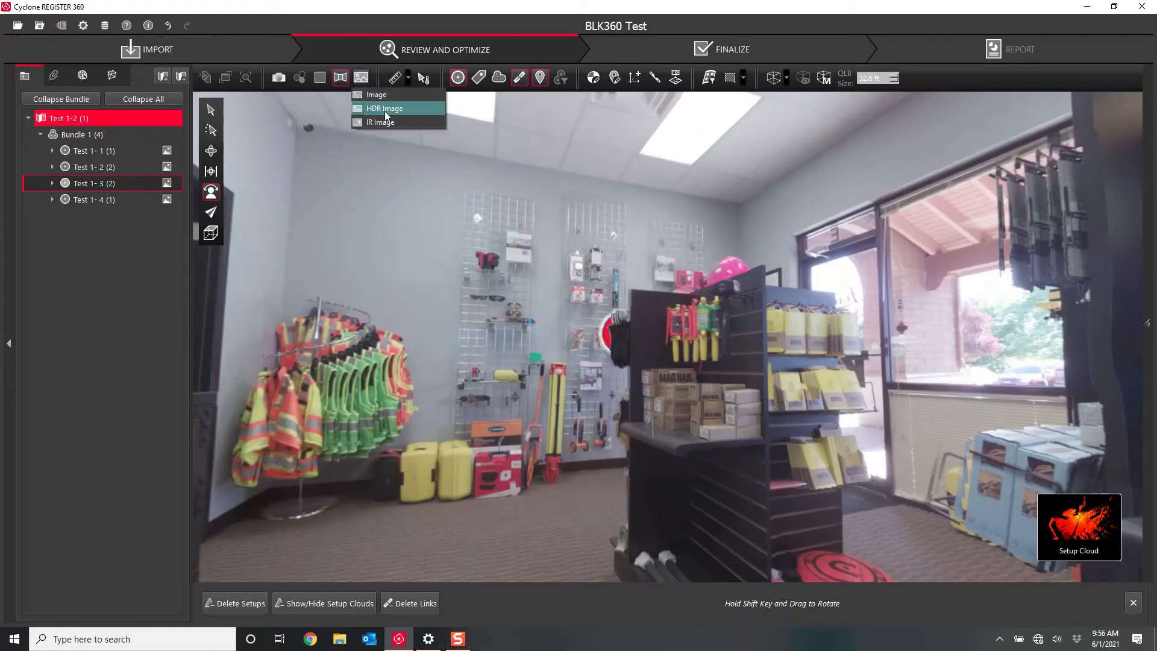
click(383, 108)
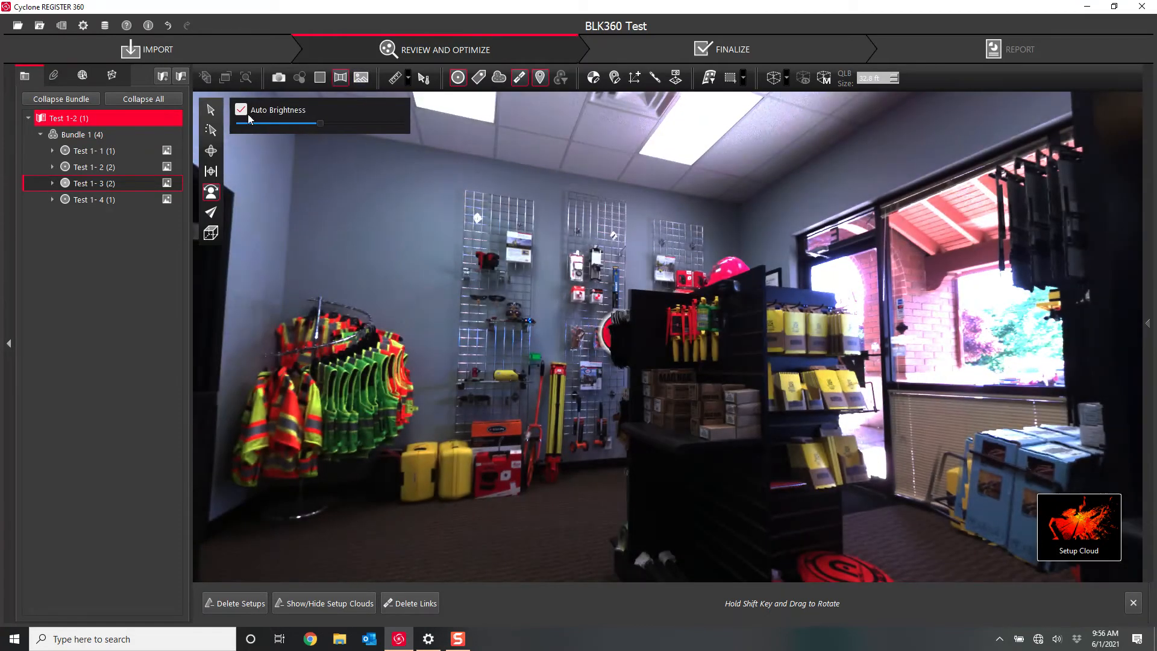
click(241, 109)
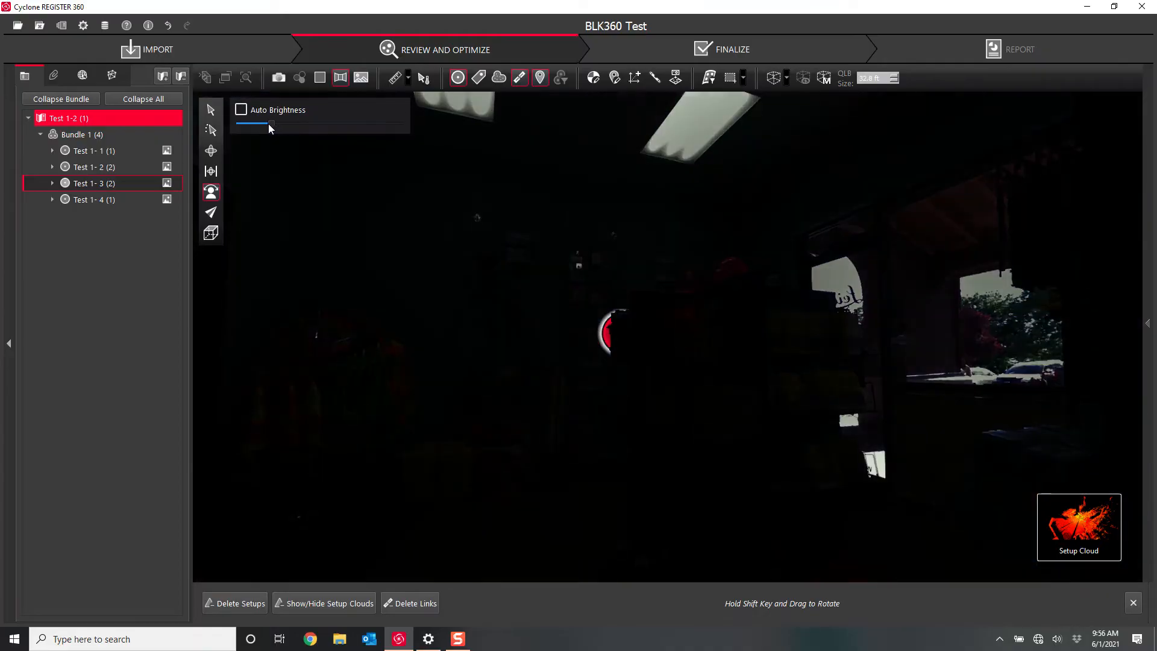
drag(270, 123, 318, 123)
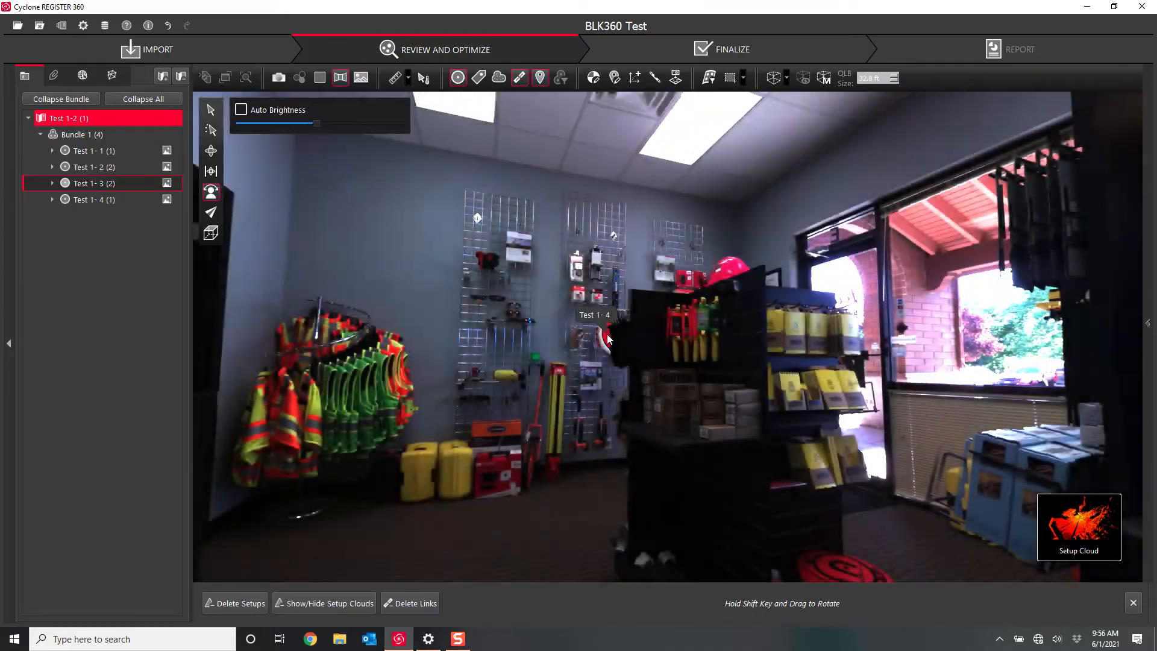
- On the Test 1-4 setup, toggle greyscale intensity on and off, then view the site map
click(91, 200)
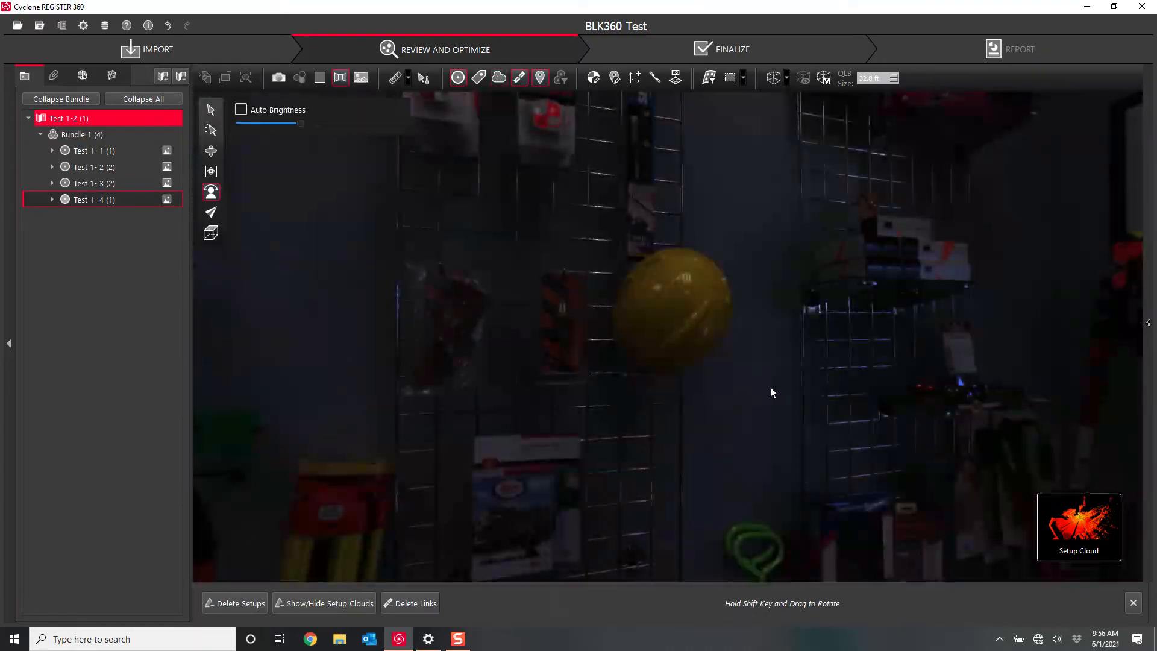
click(241, 109)
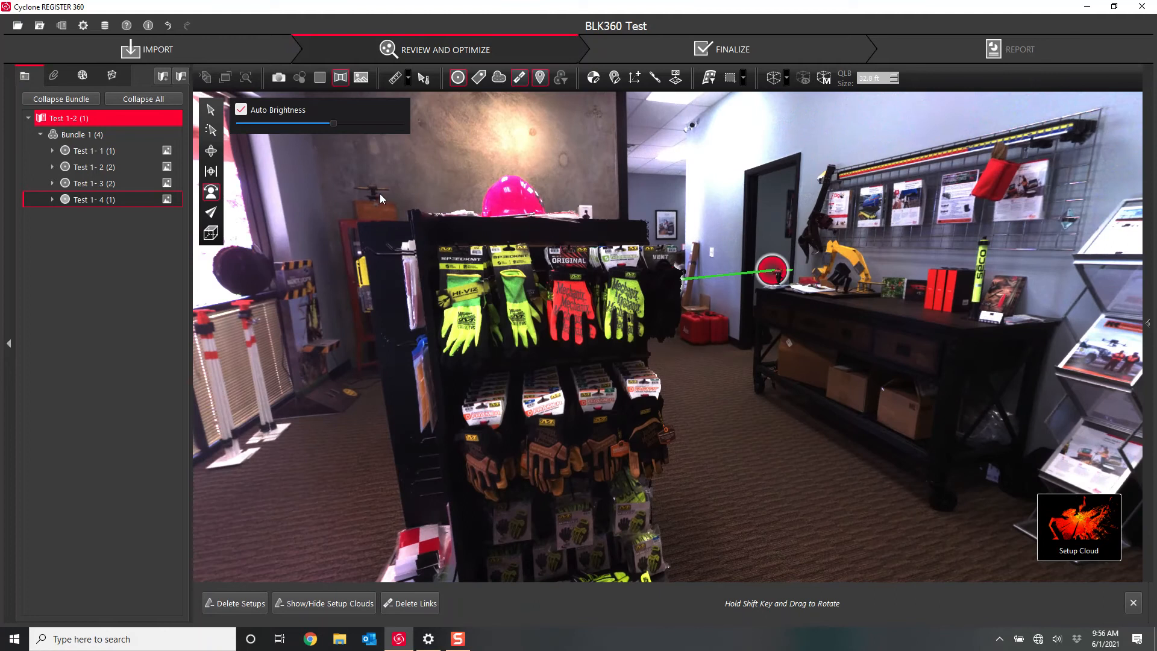
click(361, 77)
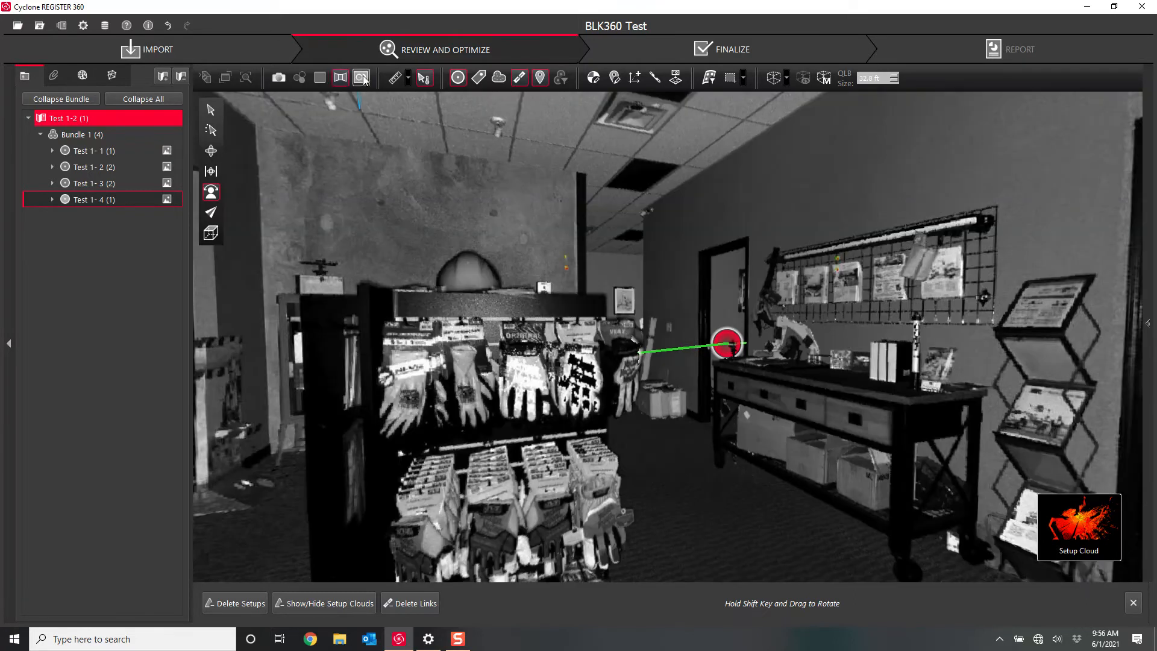
click(361, 78)
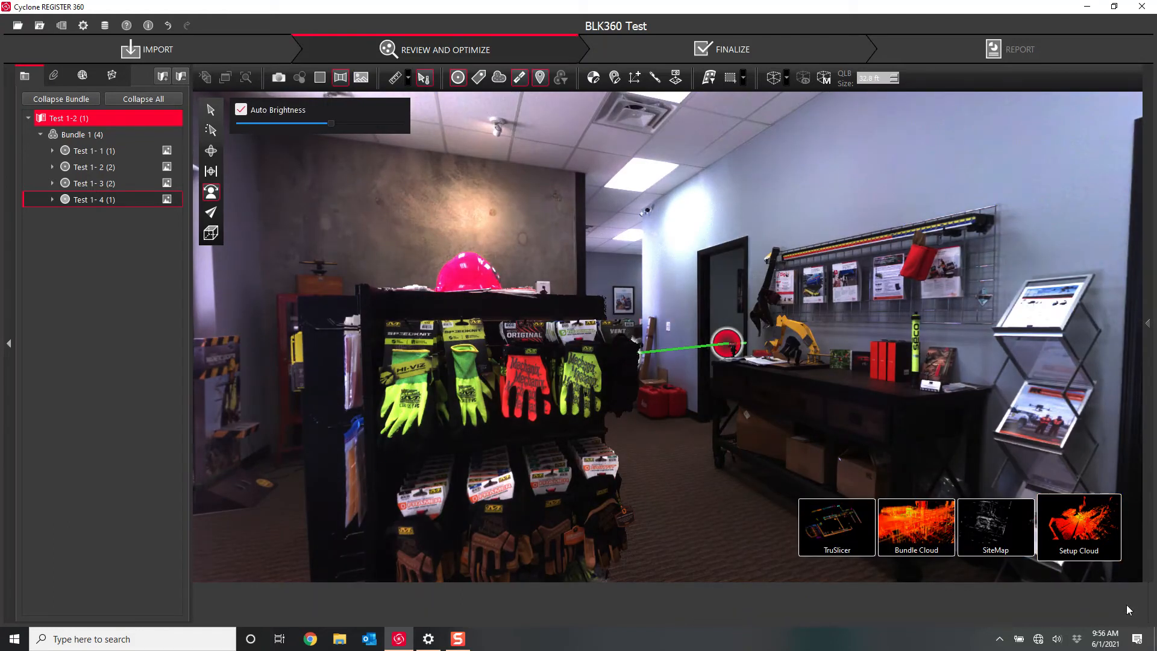
click(211, 151)
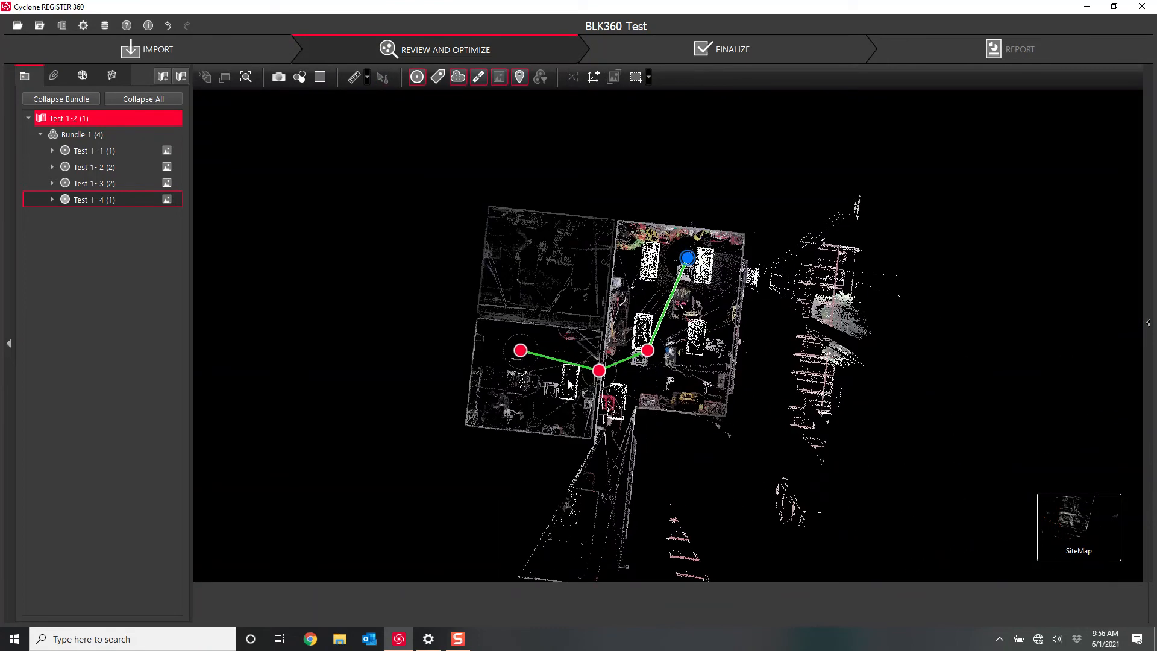
mouse_move(235, 130)
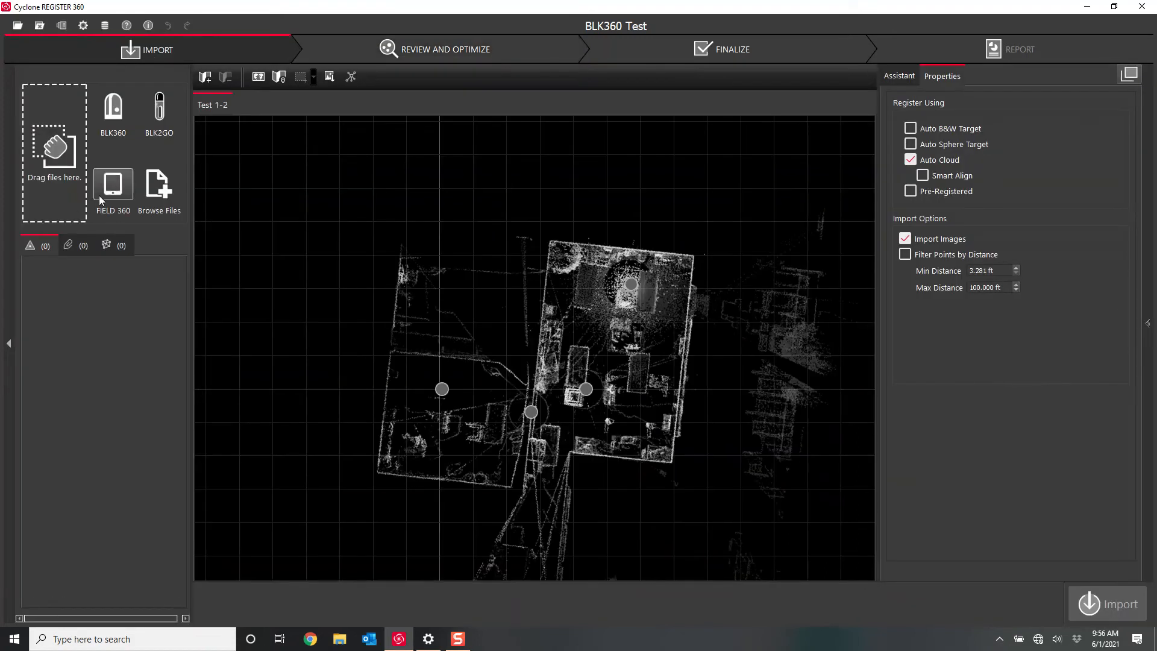
- Bring up Network Connections listing the Bluetooth, Ethernet 6 and Wi-Fi adapters
click(113, 185)
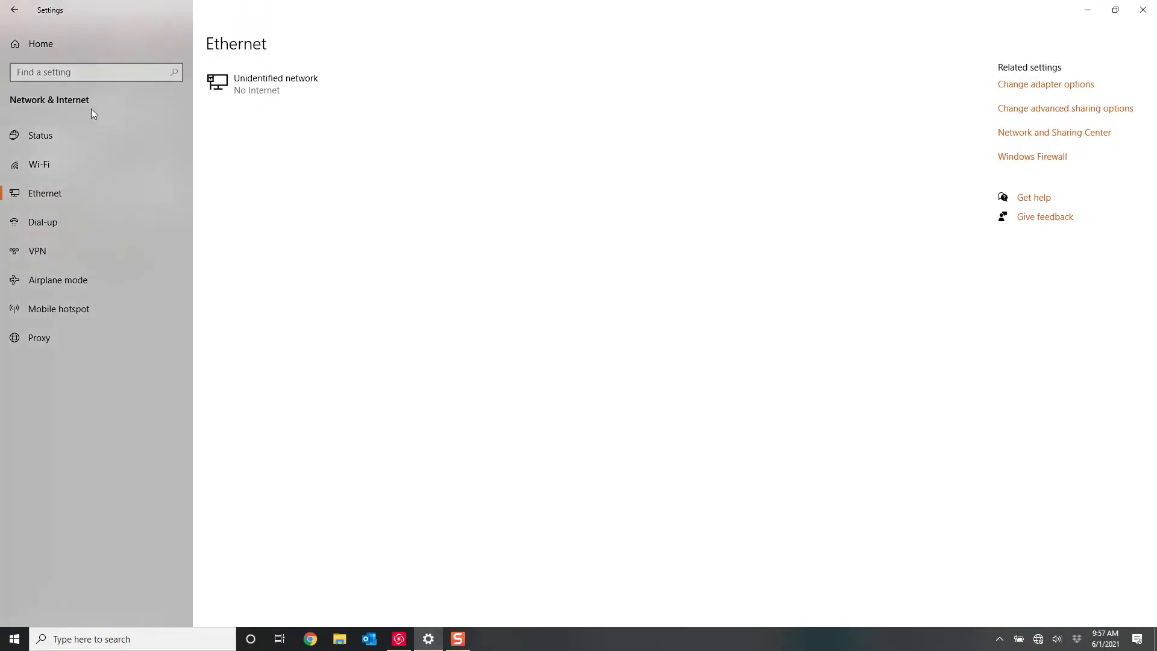
mouse_move(46, 197)
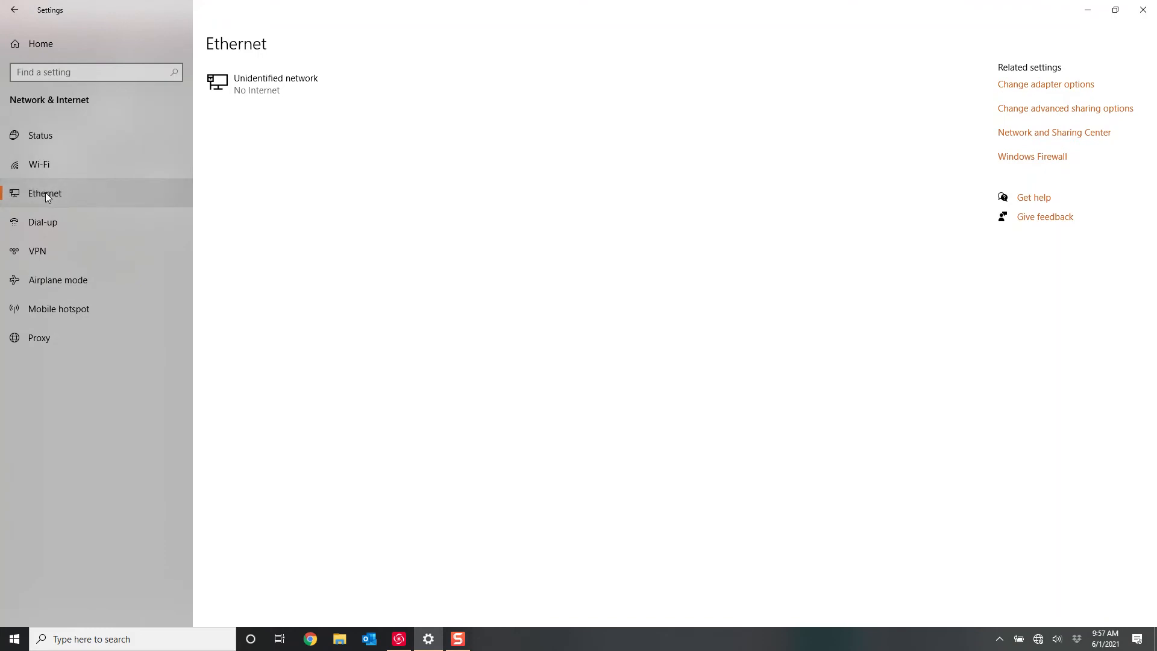
mouse_move(1074, 120)
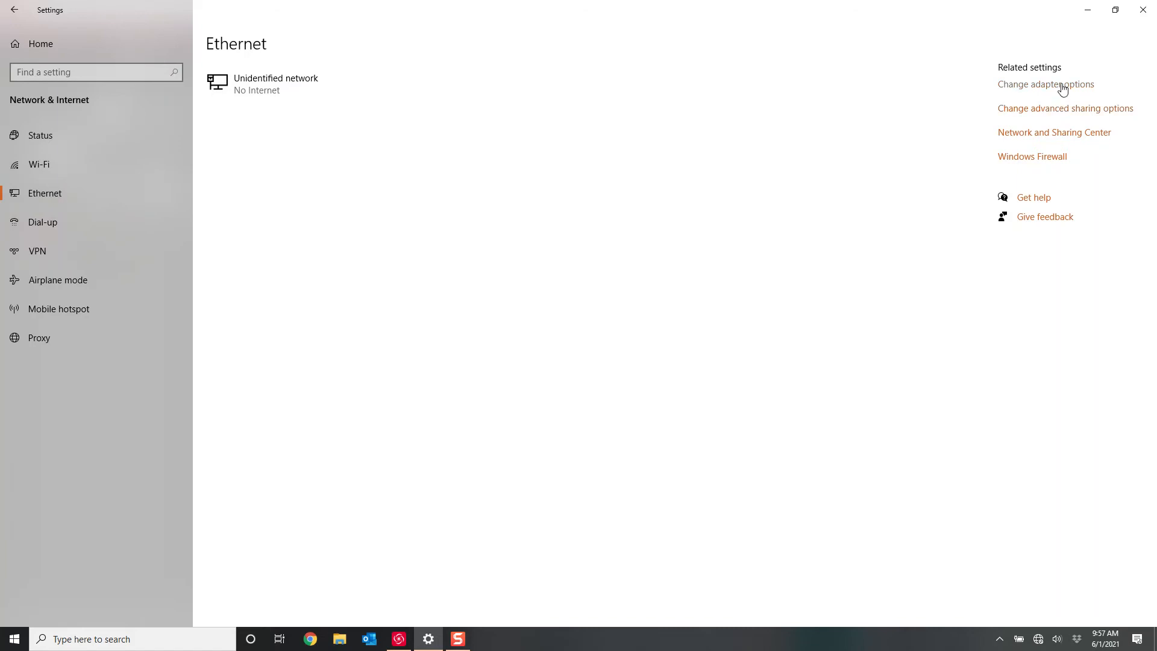
mouse_move(1060, 88)
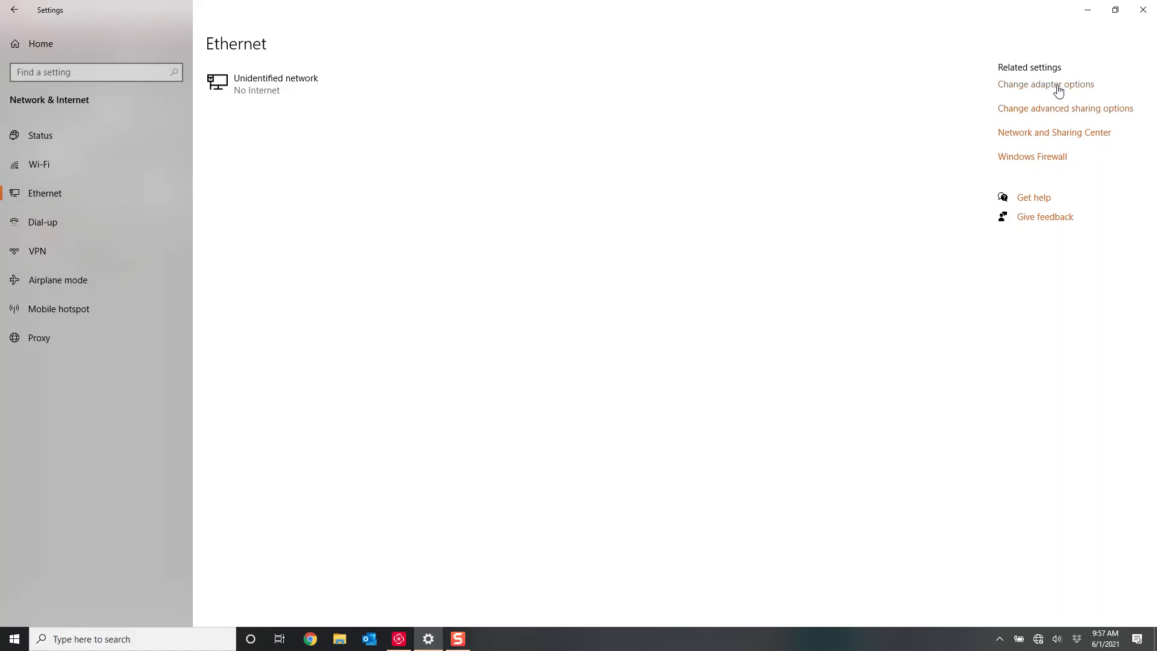
click(1045, 83)
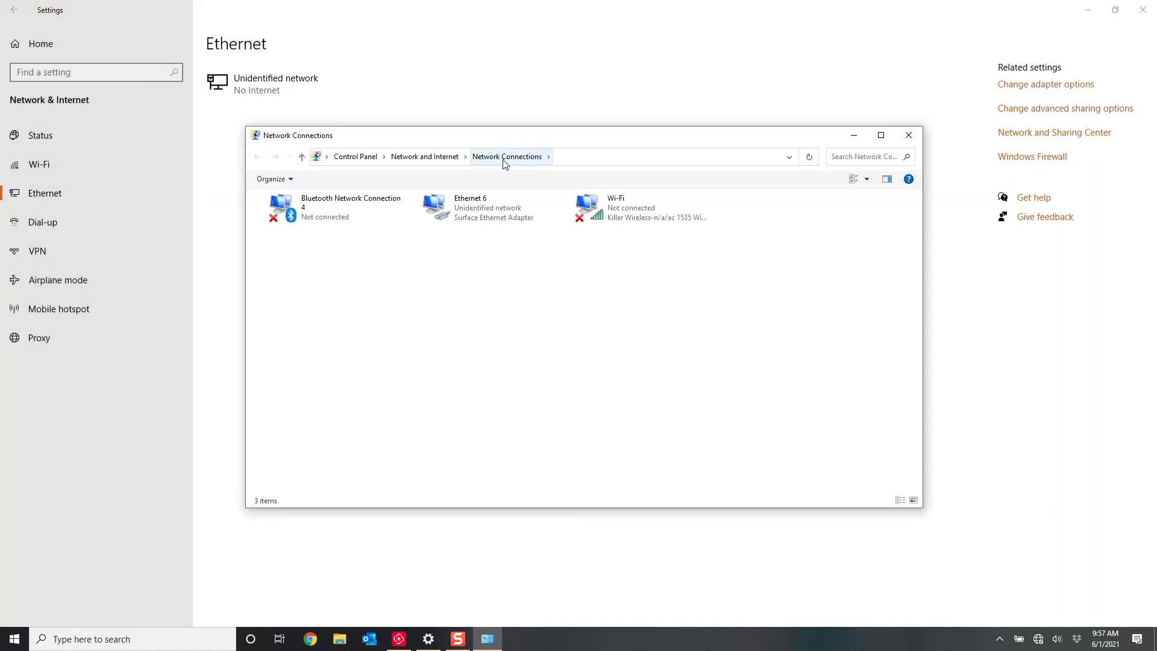
mouse_move(470, 211)
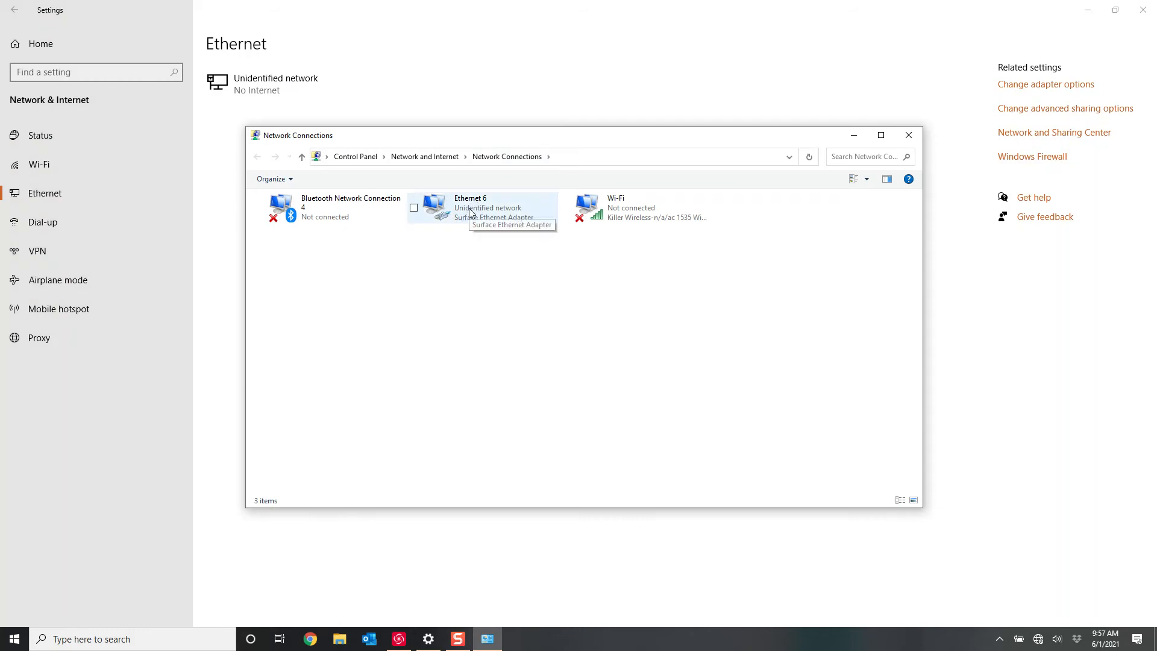
- Open the Ethernet 6 TCP/IPv4 Properties dialog, still set to obtain an address automatically
double_click(458, 208)
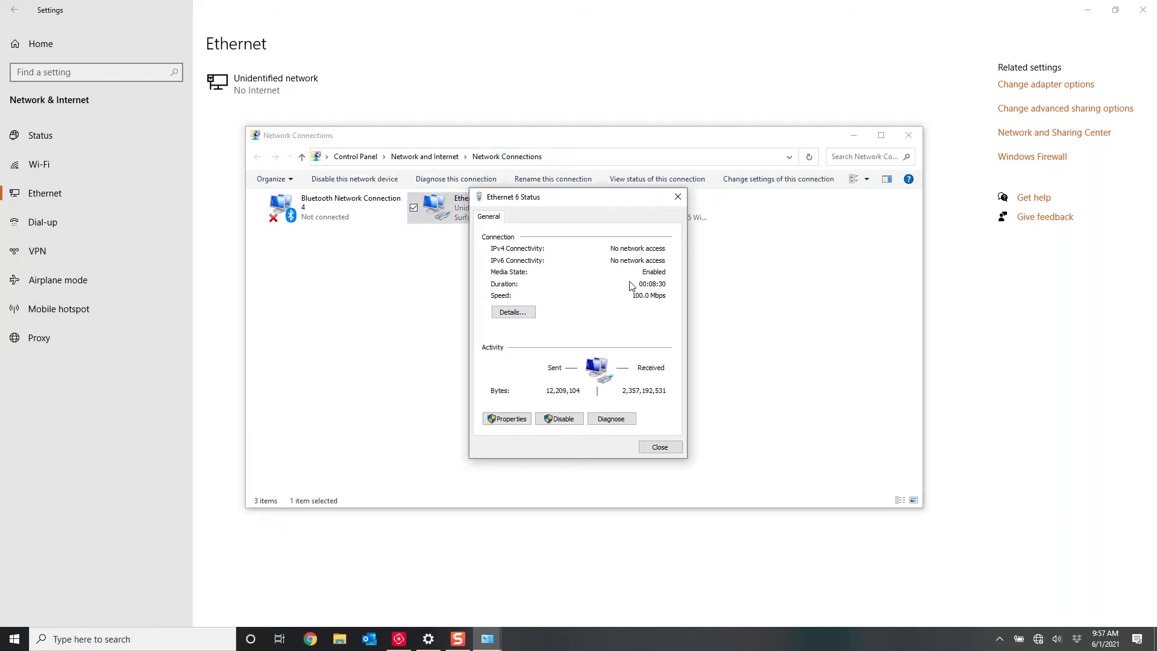
click(506, 418)
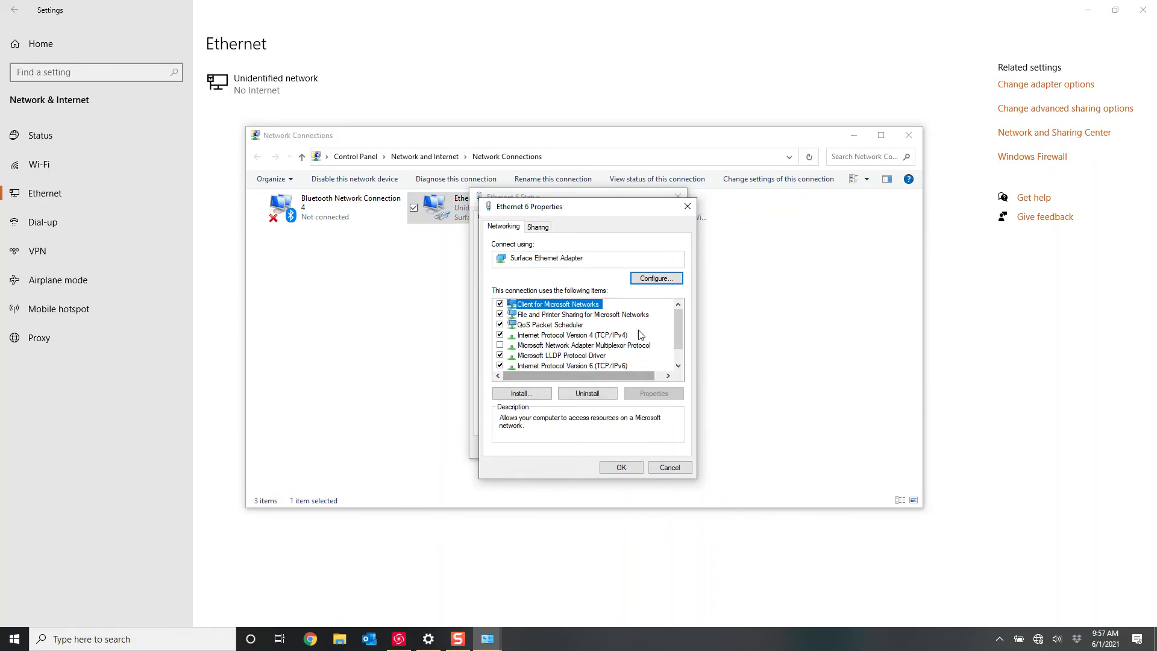
scroll(down, 3)
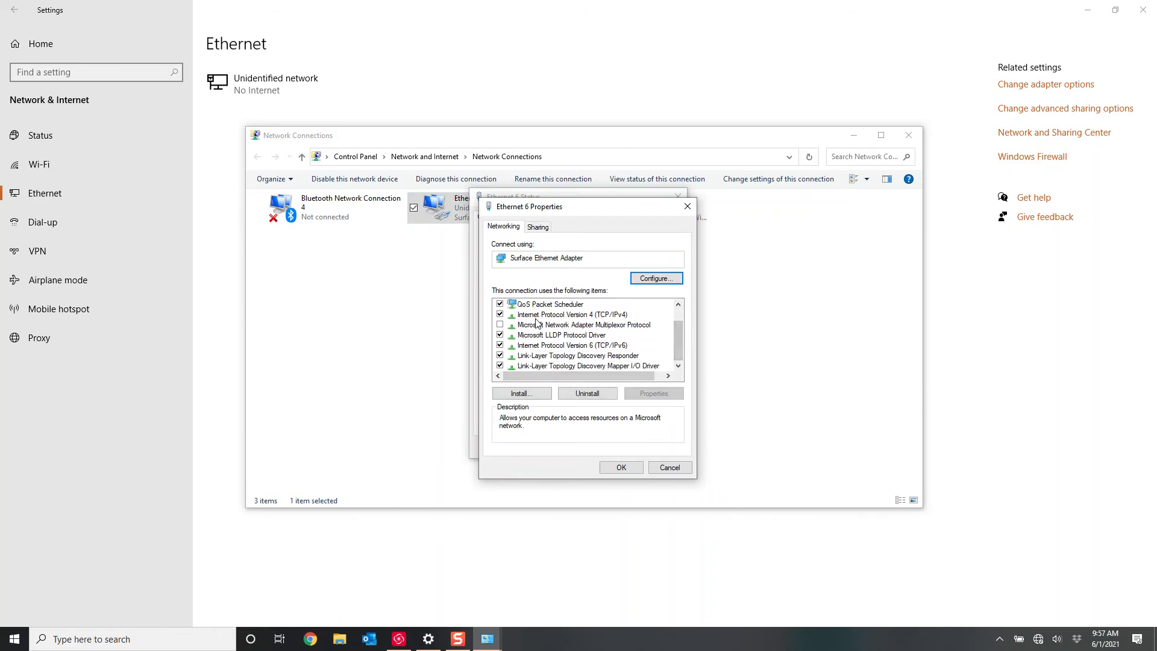
click(571, 314)
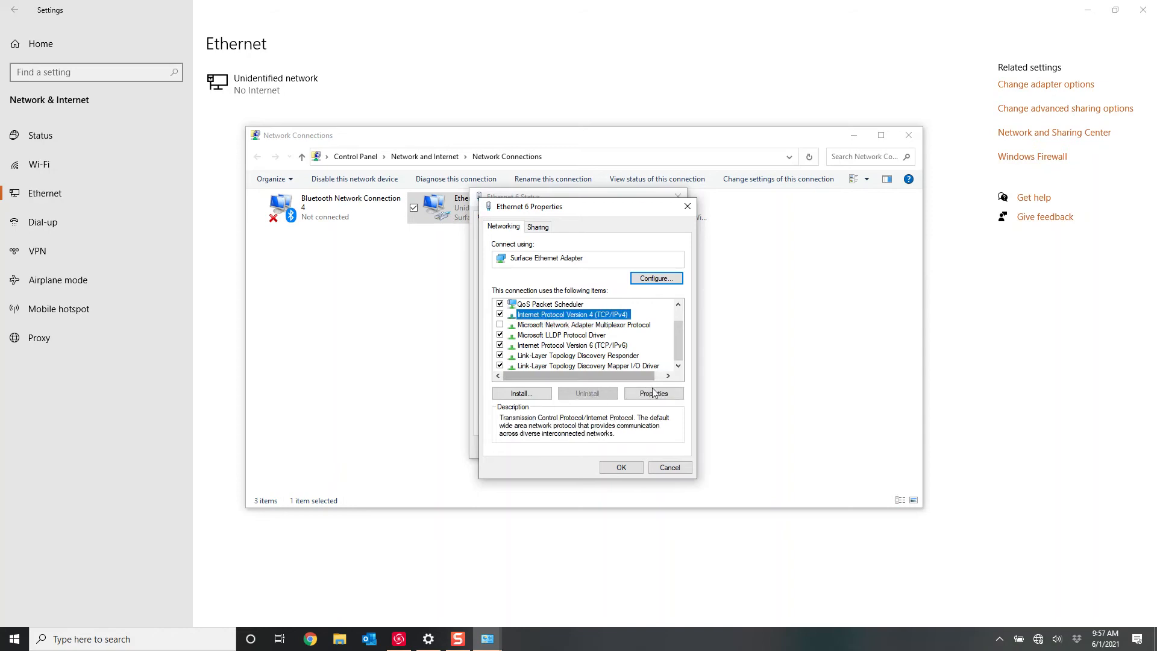
click(652, 392)
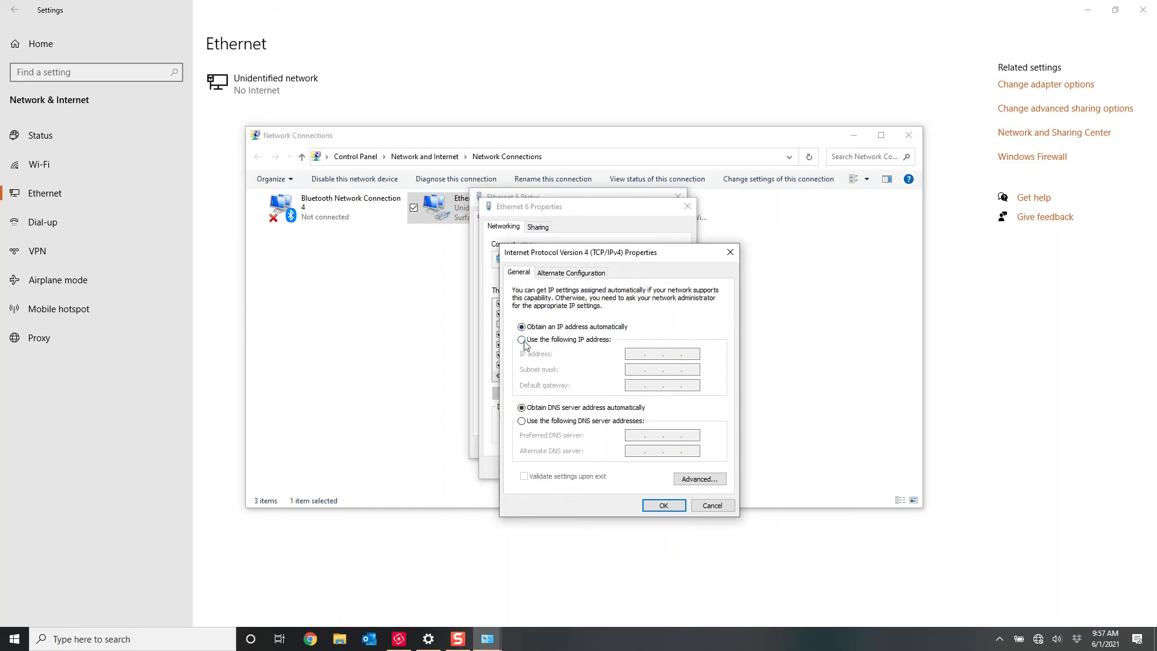
- View the manual IPv4 address fields, then cancel unchanged and close the Ethernet 6 status
click(521, 339)
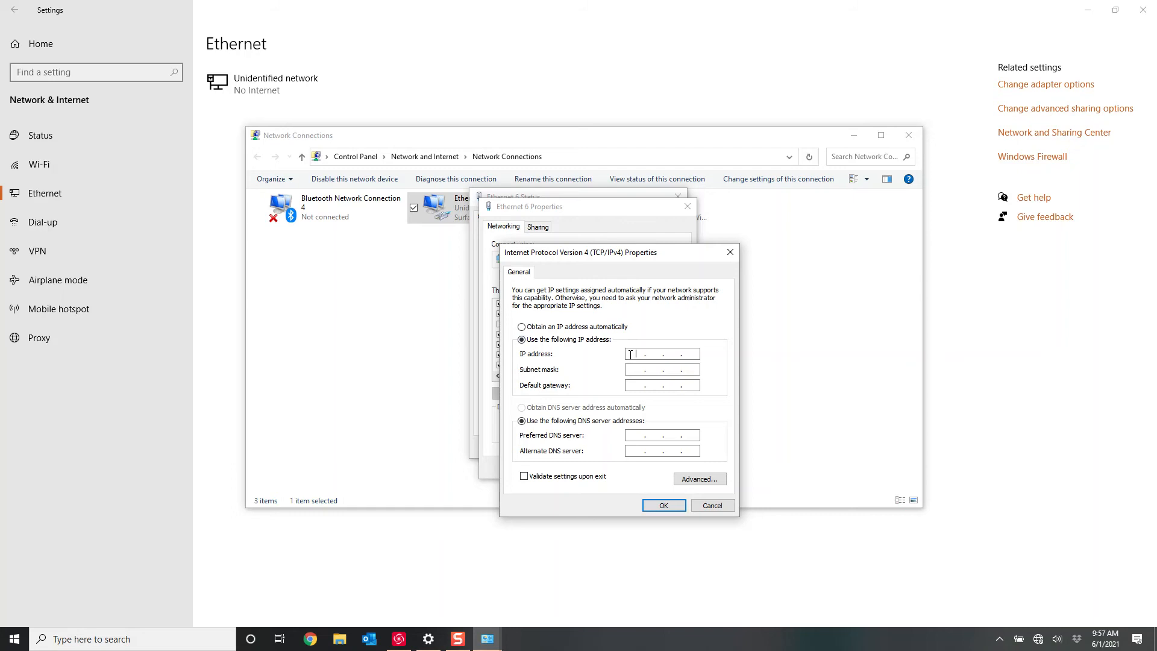
click(661, 369)
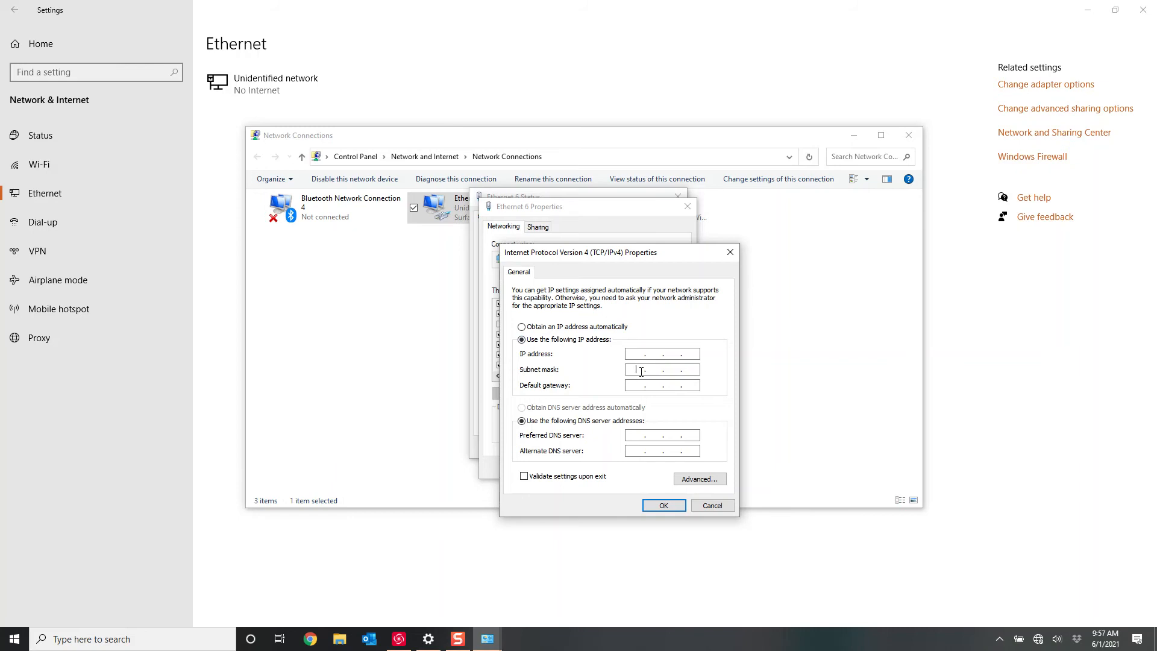
mouse_move(615, 505)
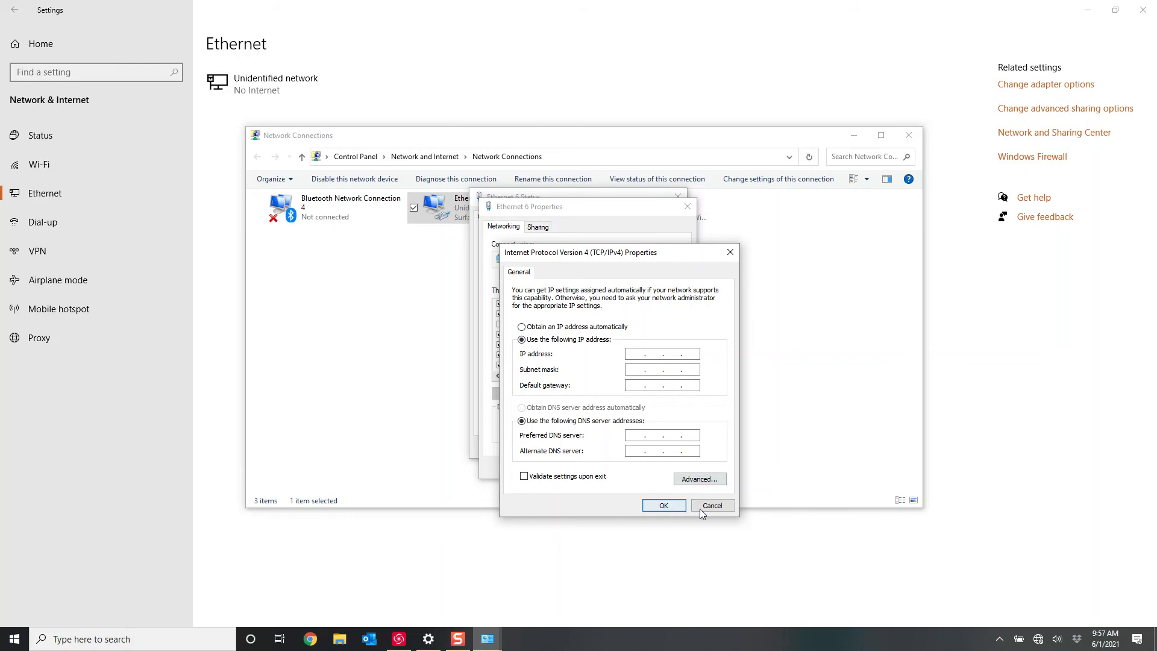
click(710, 505)
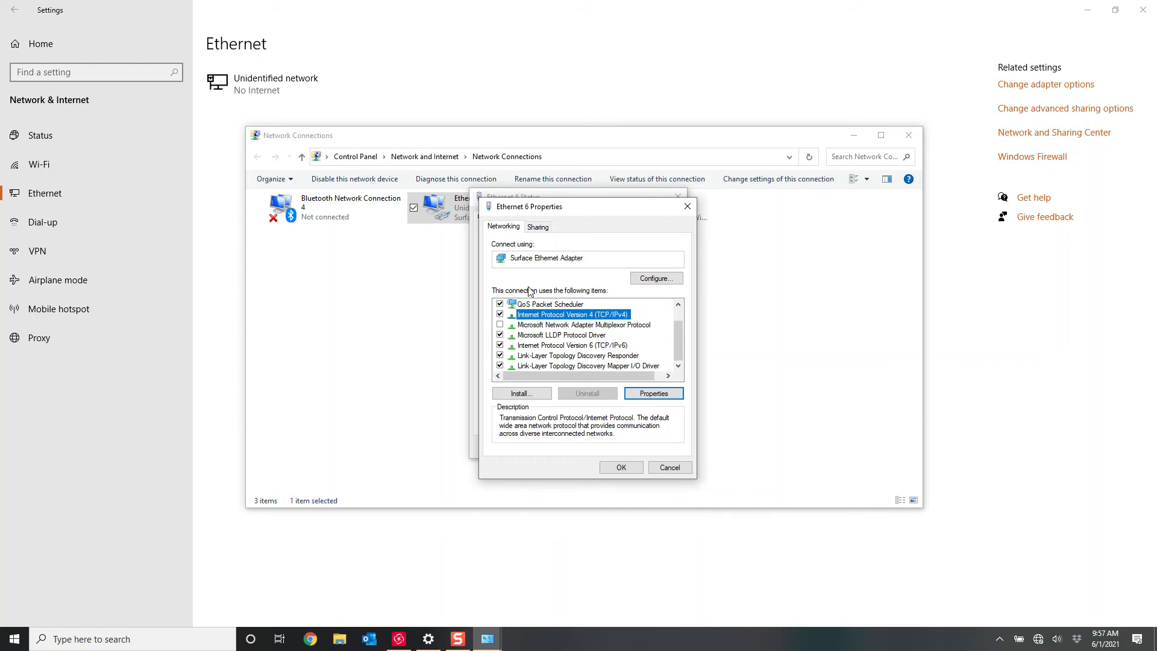
mouse_move(694, 227)
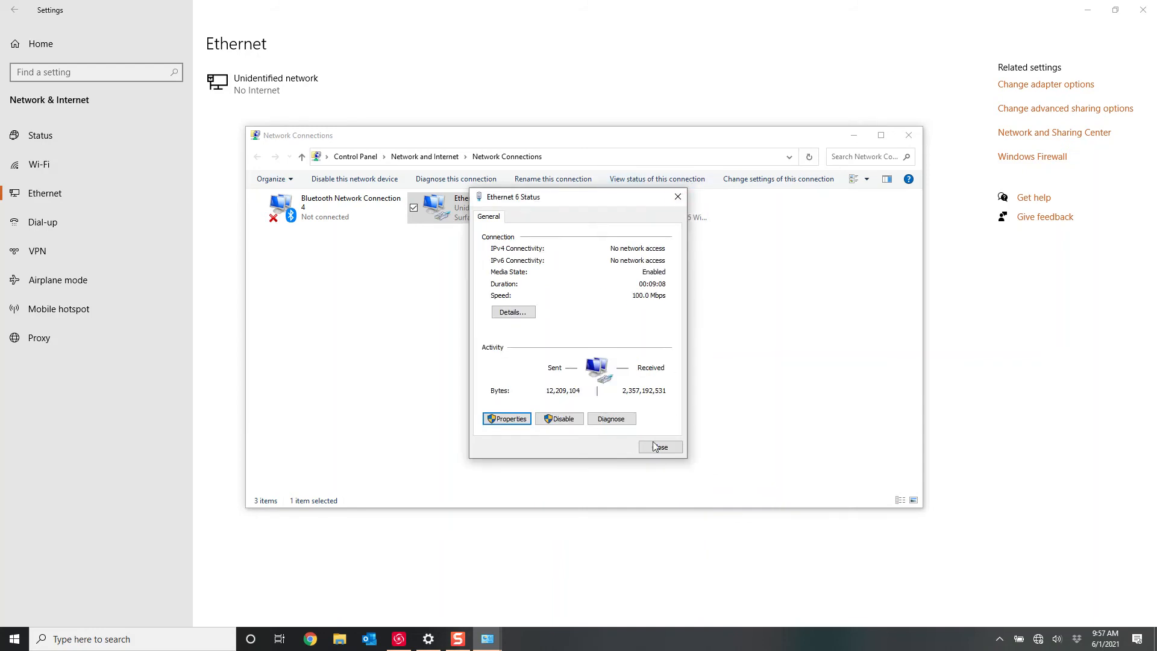
click(658, 447)
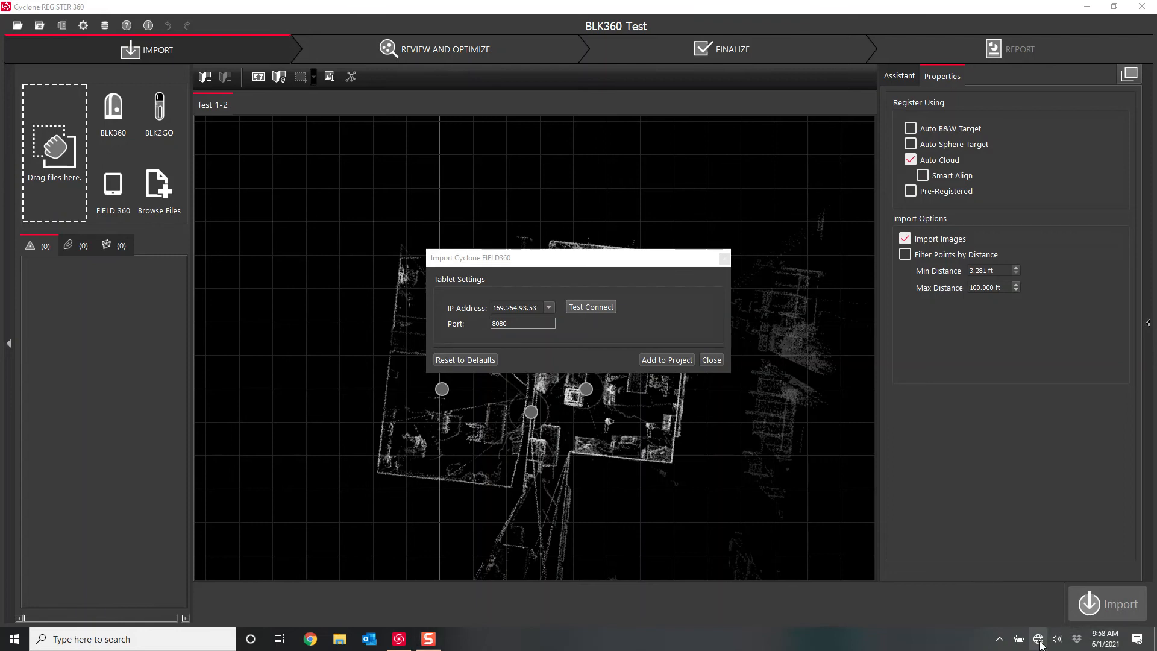
mouse_move(1038, 639)
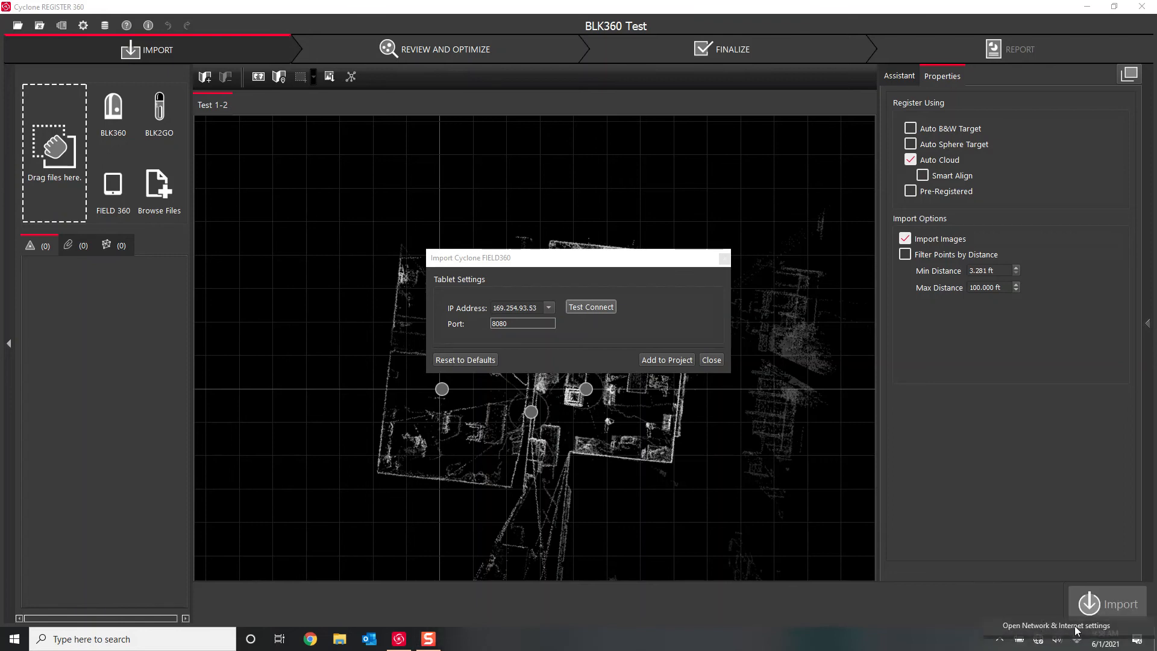
- Open the Windows Network status page showing Ethernet 6 with no internet access
click(1055, 625)
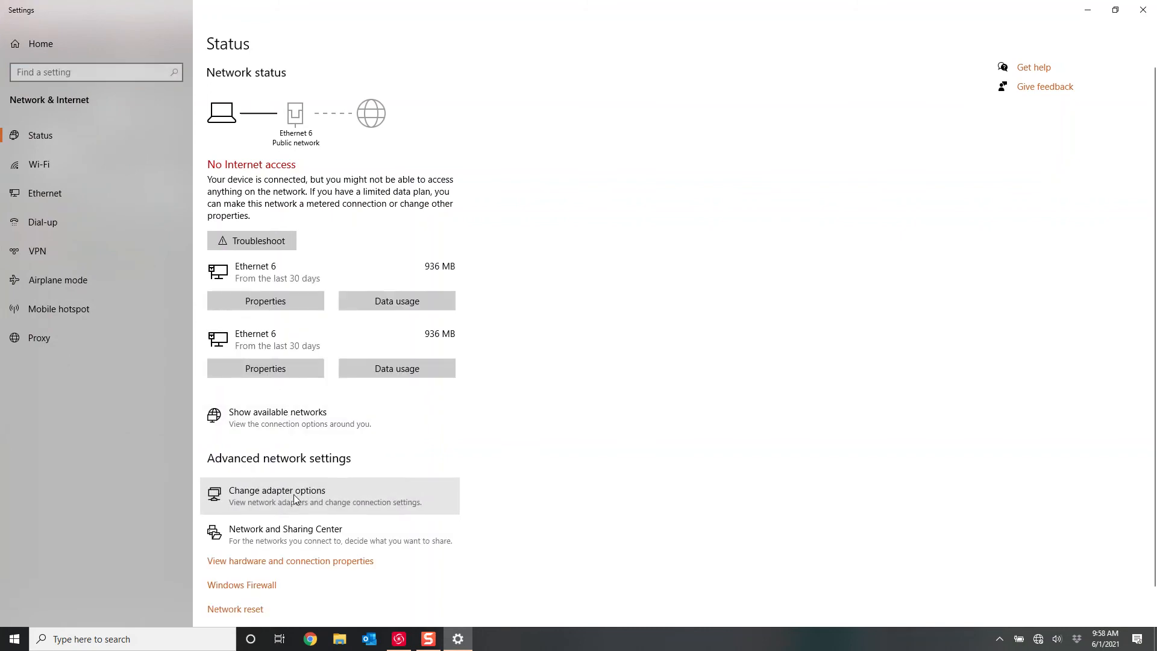
- Select manual IPv4 addressing for Ethernet 6, close without saving, and return to Cyclone
click(277, 490)
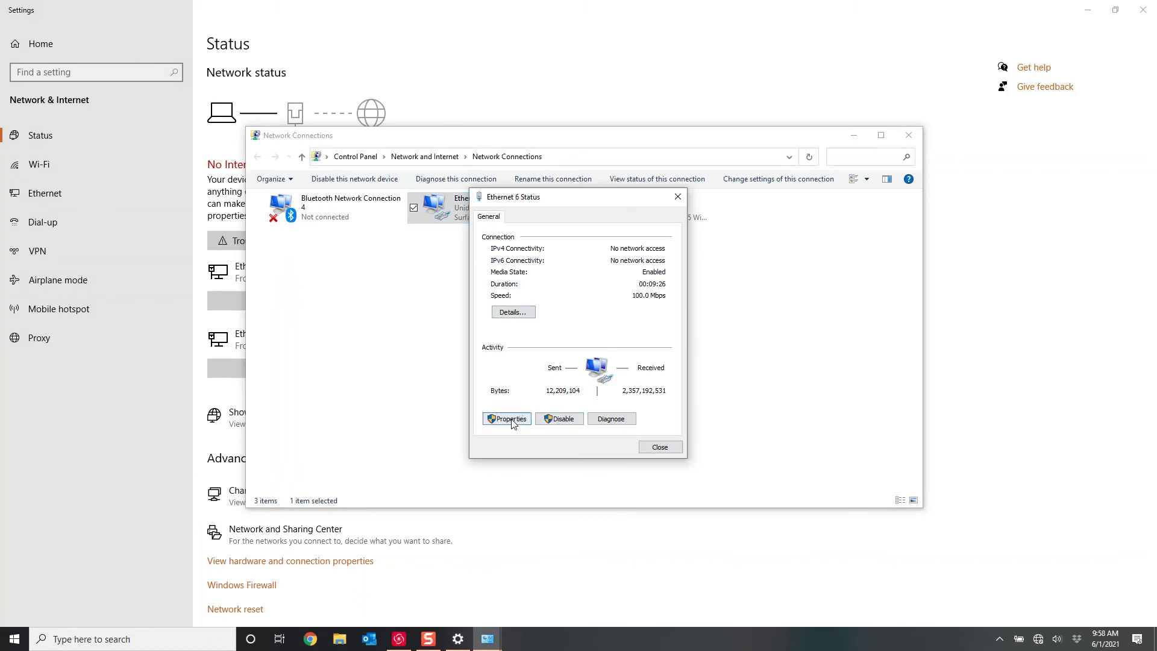
click(507, 418)
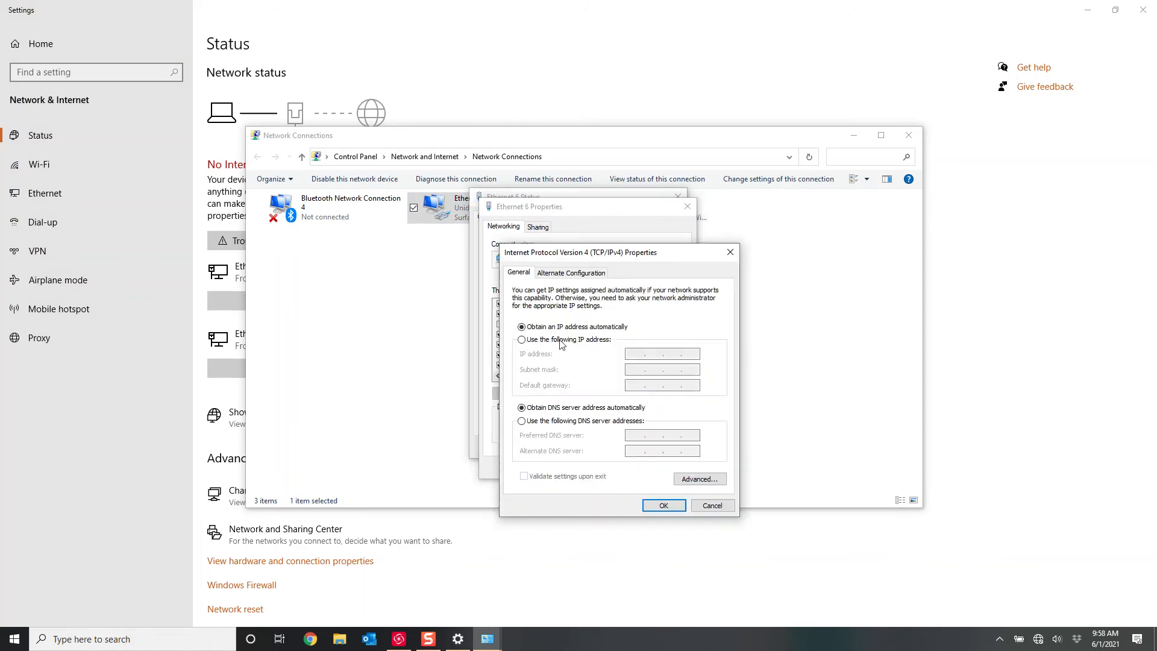
click(522, 339)
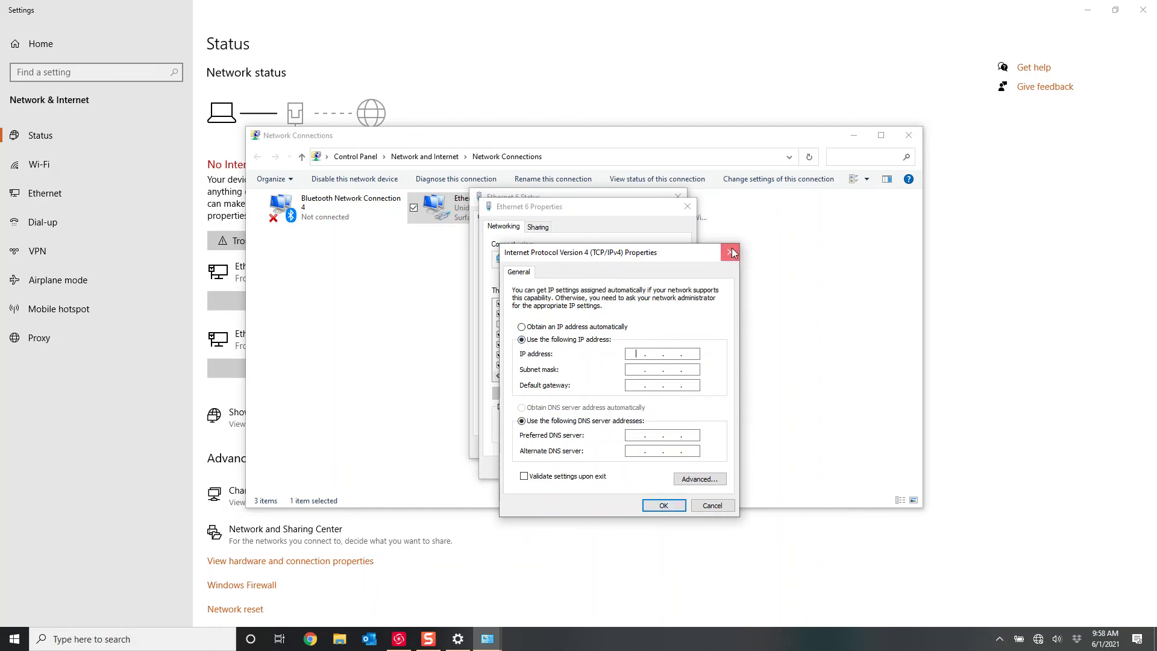
click(730, 252)
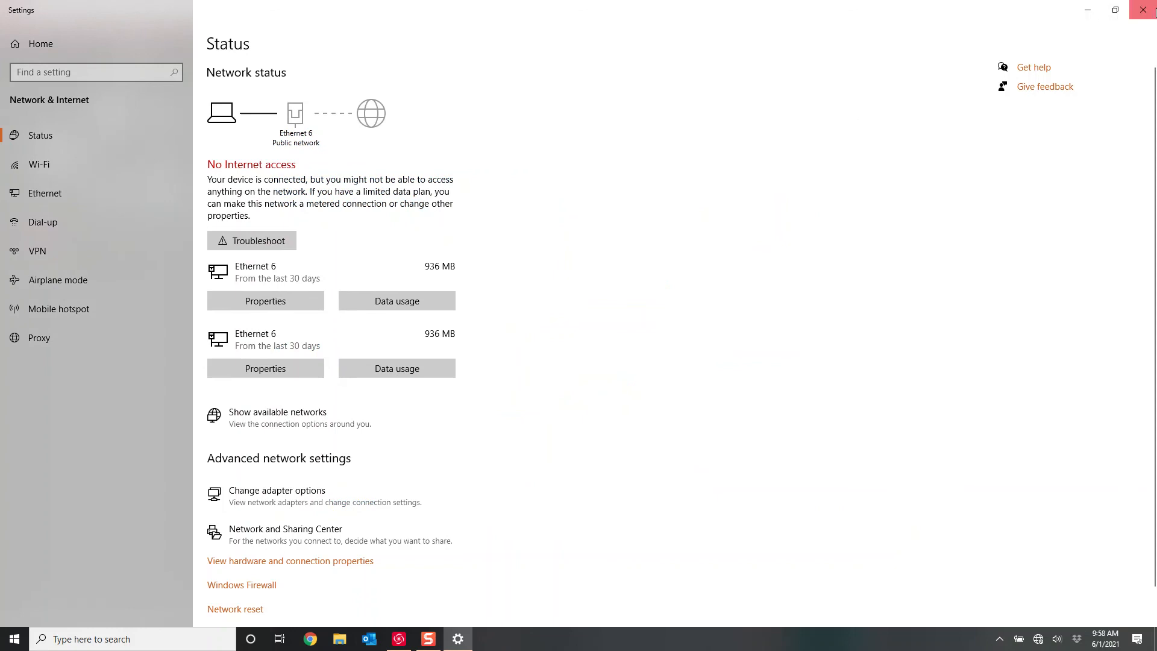
click(427, 638)
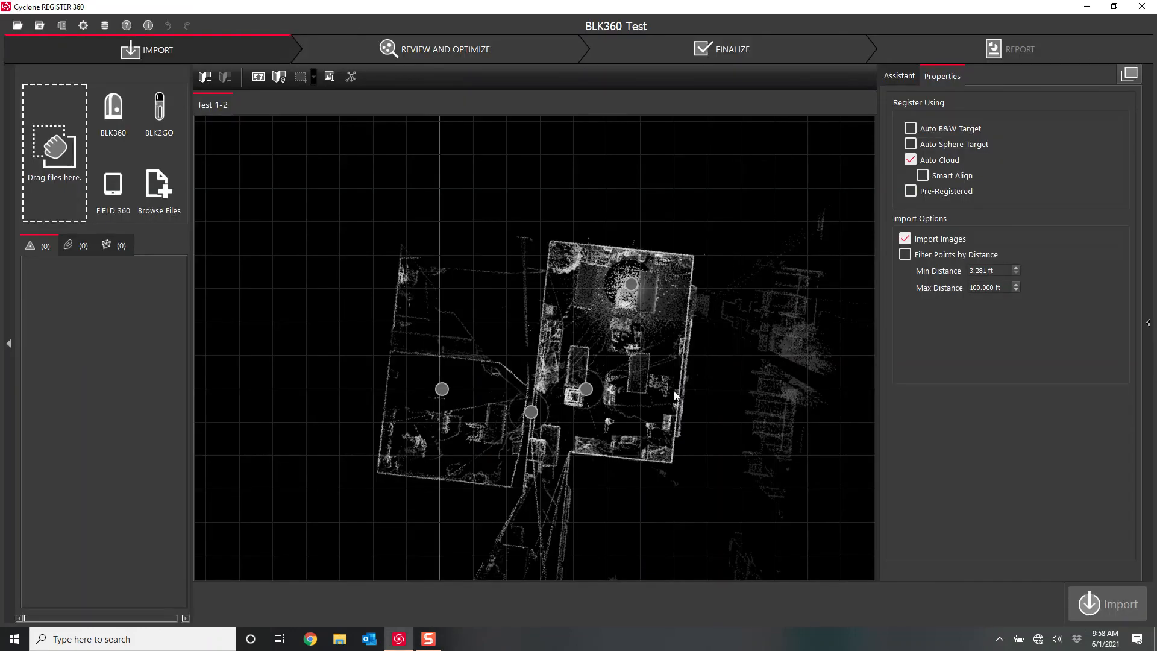